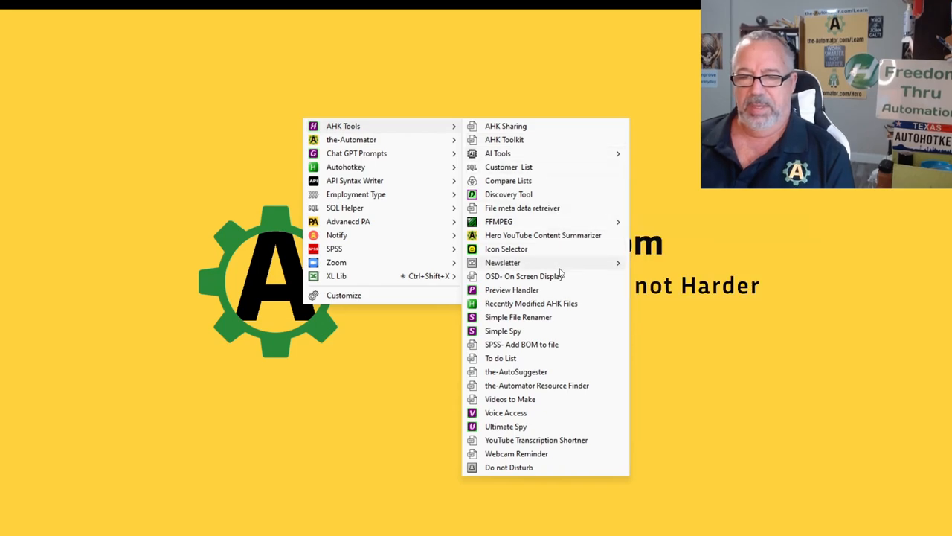
Step: Launch Recently Modified Files.ahk from the AHK Tools menu, listing 145 recent files
{"action": "left_click", "coordinate": [529, 303]}
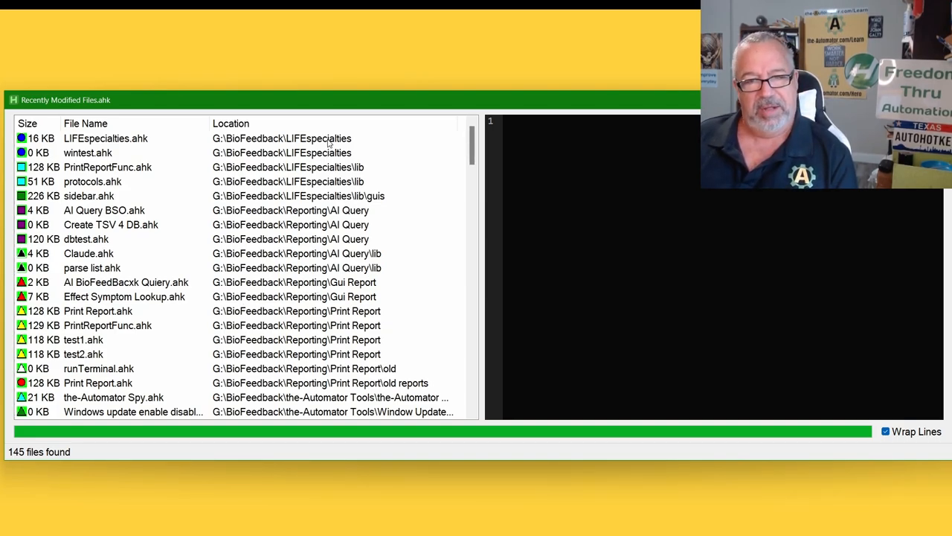
{"action": "mouse_move", "coordinate": [45, 462]}
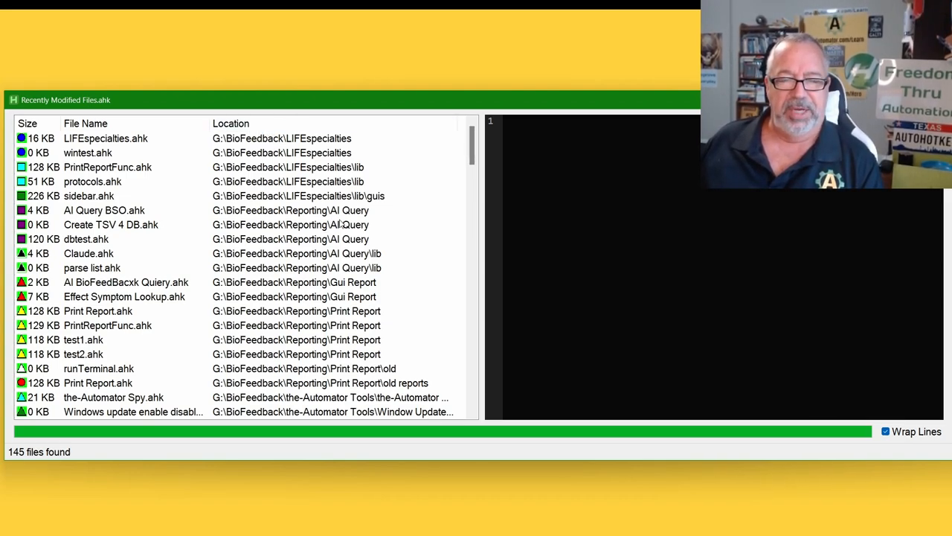
{"action": "mouse_move", "coordinate": [435, 196]}
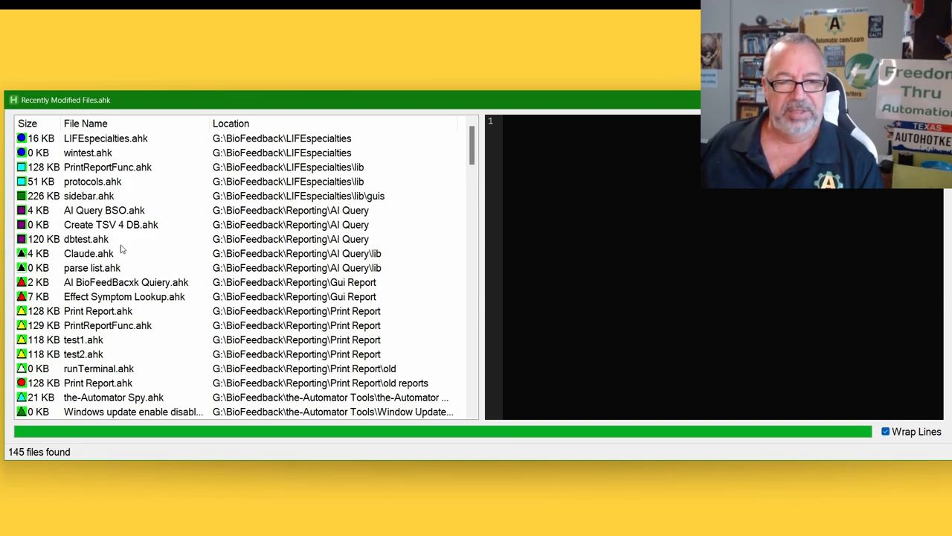
{"action": "mouse_move", "coordinate": [152, 253]}
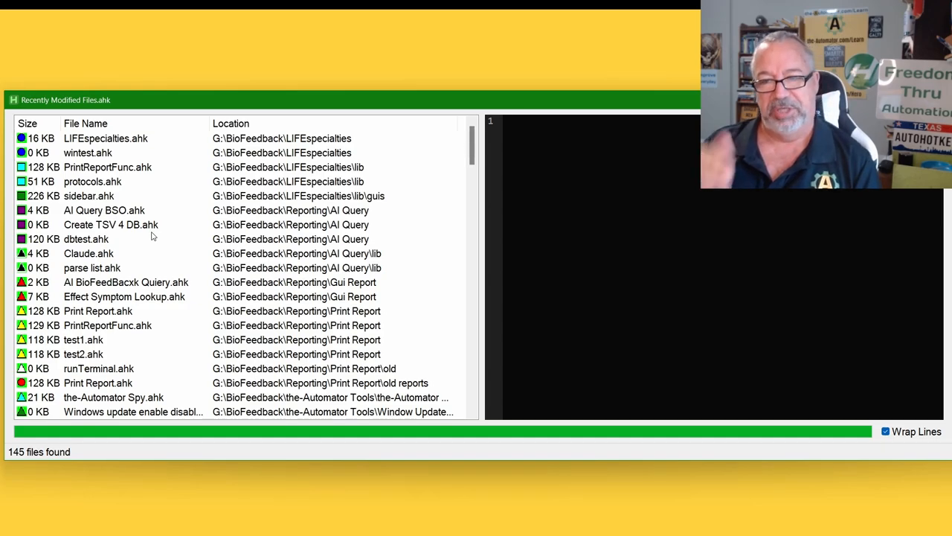
{"action": "mouse_move", "coordinate": [678, 128]}
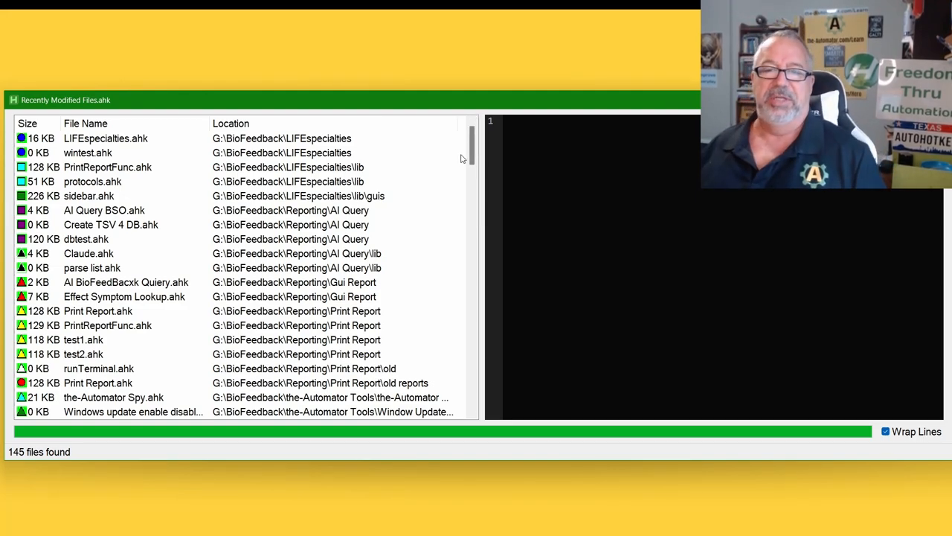
Step: Scroll the file list down to the Prospect Finder and Financial_Tracker client scripts
{"action": "scroll", "scroll_direction": "down", "scroll_amount": 3}
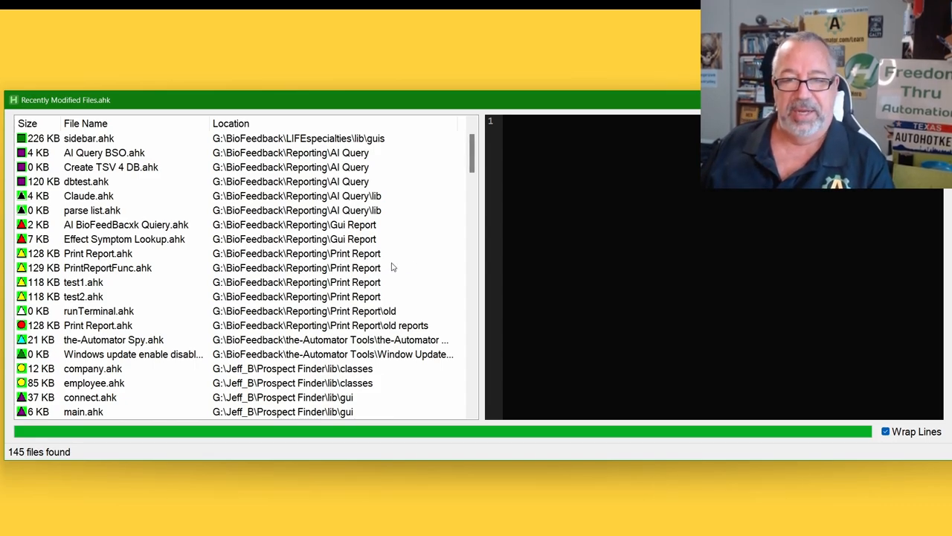
{"action": "scroll", "scroll_direction": "down", "scroll_amount": 3}
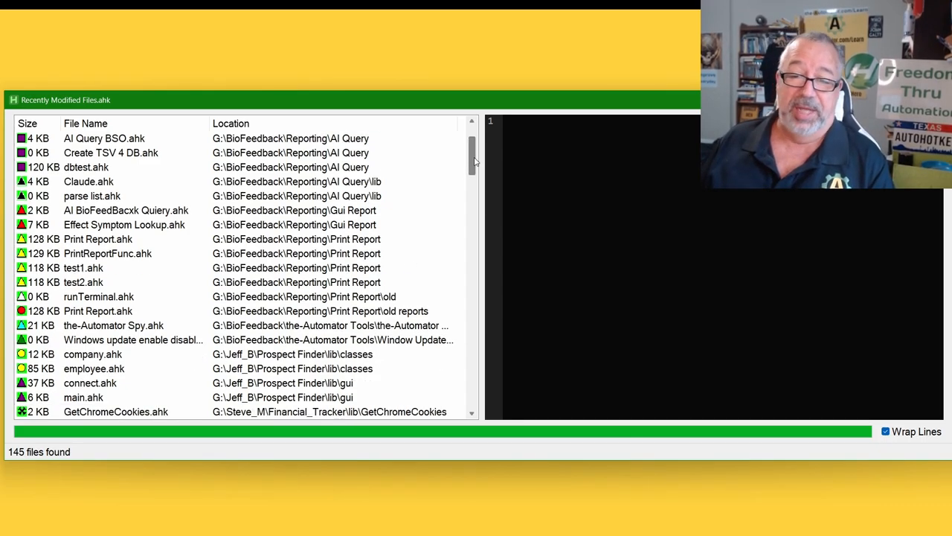
{"action": "scroll", "scroll_direction": "down", "scroll_amount": 3}
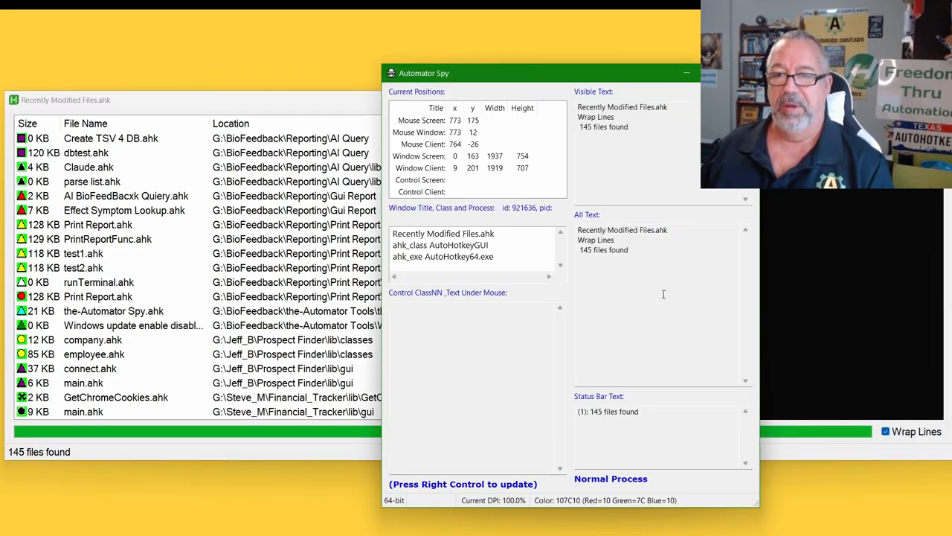
{"action": "mouse_move", "coordinate": [628, 145]}
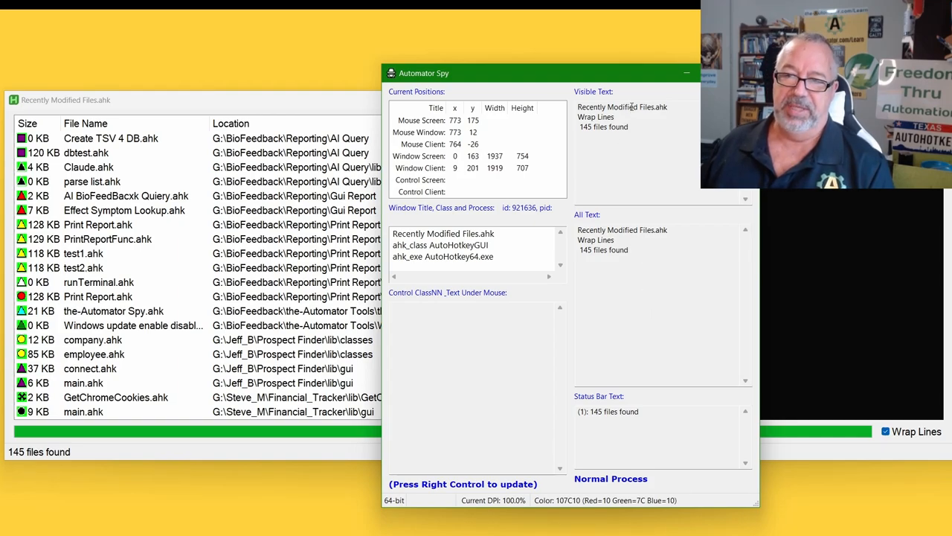
{"action": "mouse_move", "coordinate": [656, 419]}
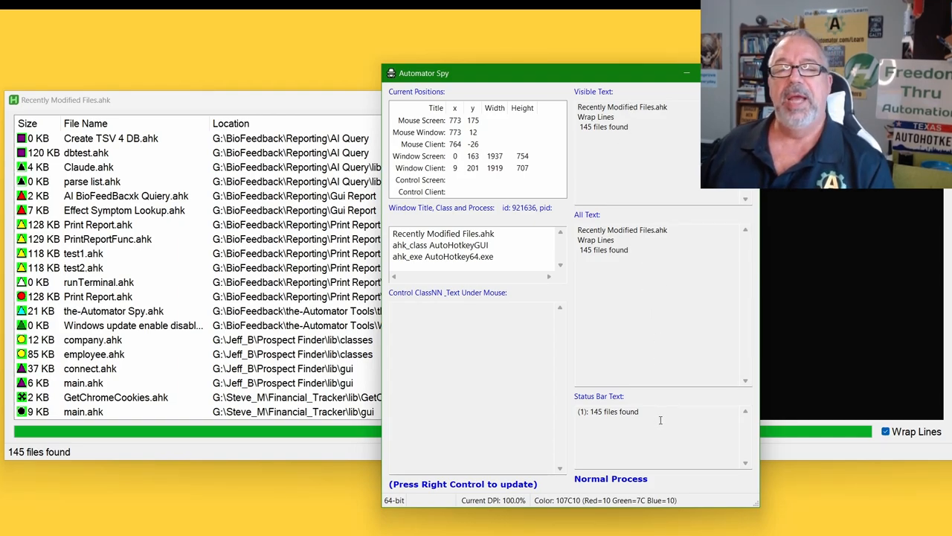
{"action": "mouse_move", "coordinate": [640, 318]}
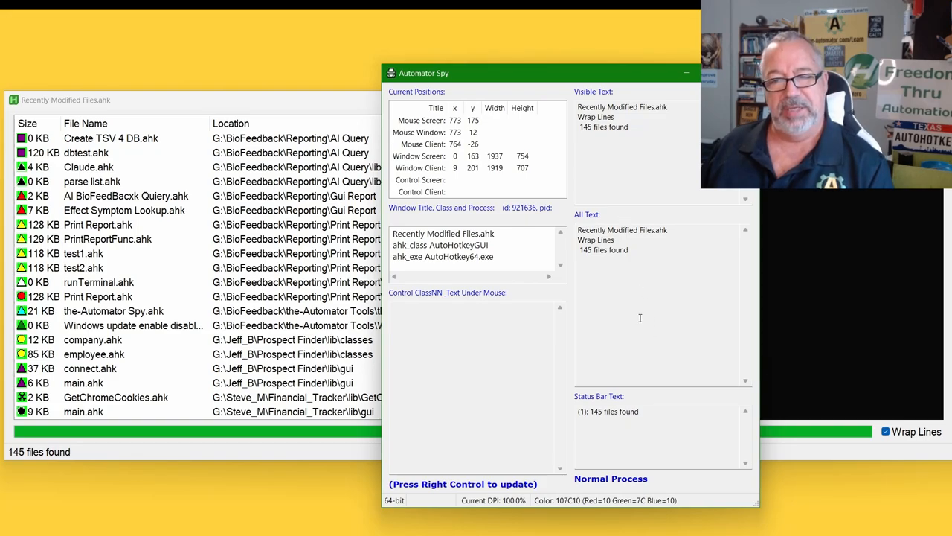
{"action": "mouse_move", "coordinate": [631, 259]}
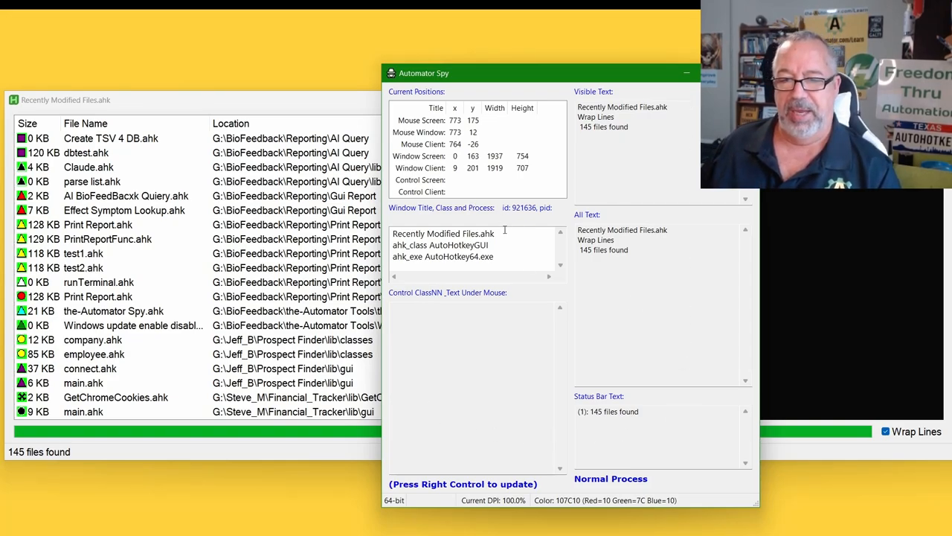
Step: Select the Window Title, Class and Process lines in Automator Spy for copying
{"action": "left_click_drag", "start_coordinate": [393, 233], "coordinate": [494, 256]}
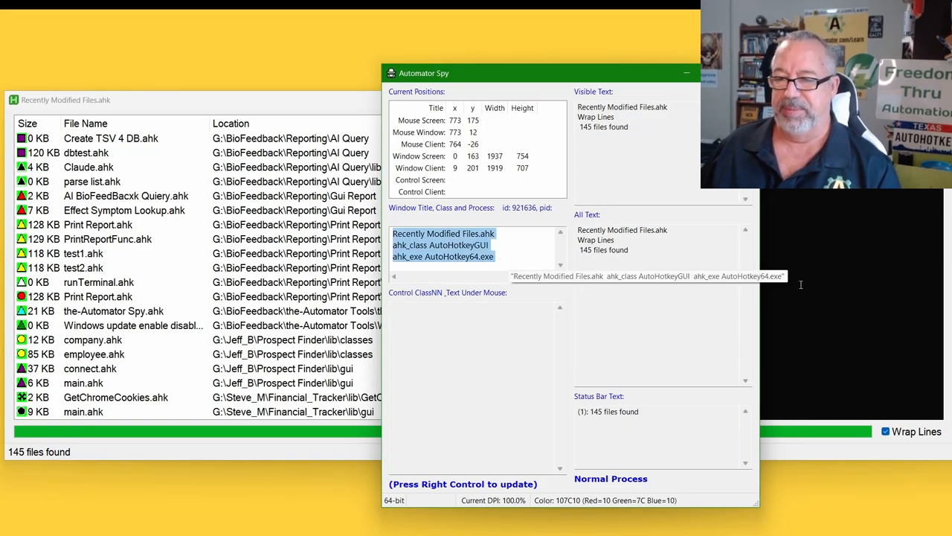
{"action": "mouse_move", "coordinate": [711, 281]}
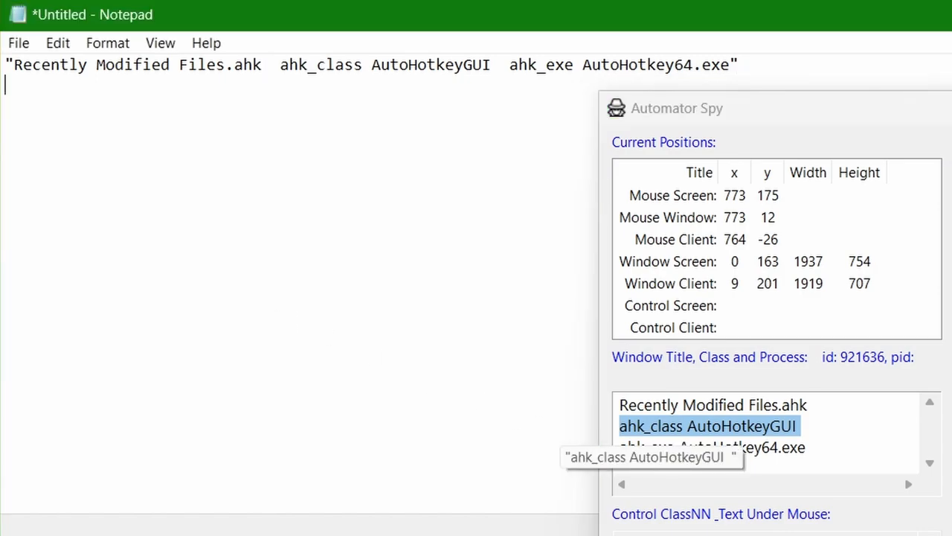
{"action": "mouse_move", "coordinate": [275, 301]}
{"action": "type", "text": "ahk_id 921636 ahk_pid 39996"}
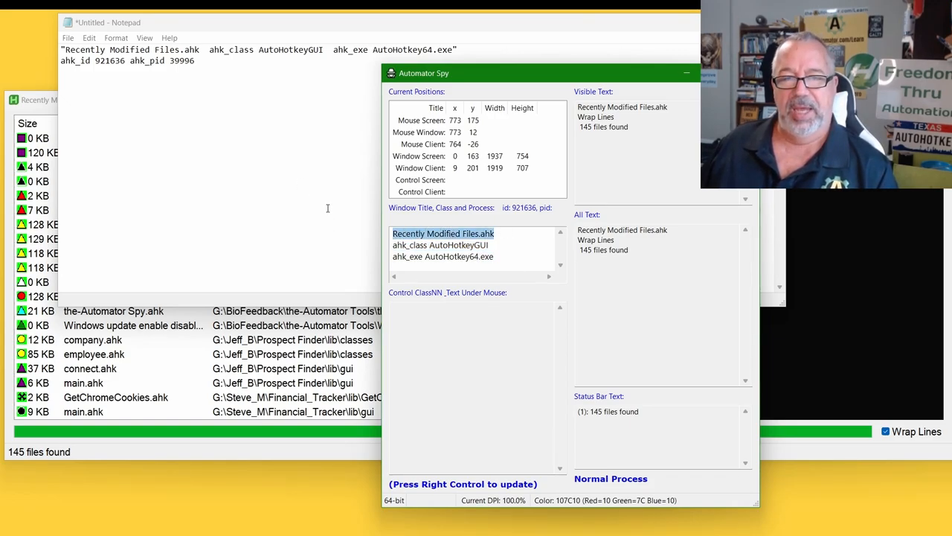
{"action": "mouse_move", "coordinate": [491, 268]}
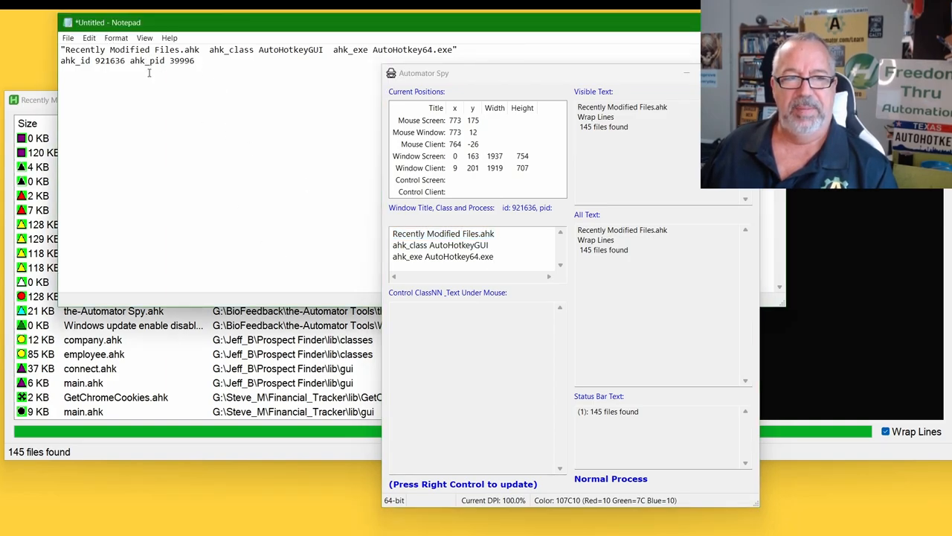
Step: Replace the Notepad note's window details with the text dd
{"action": "type", "text": "dd"}
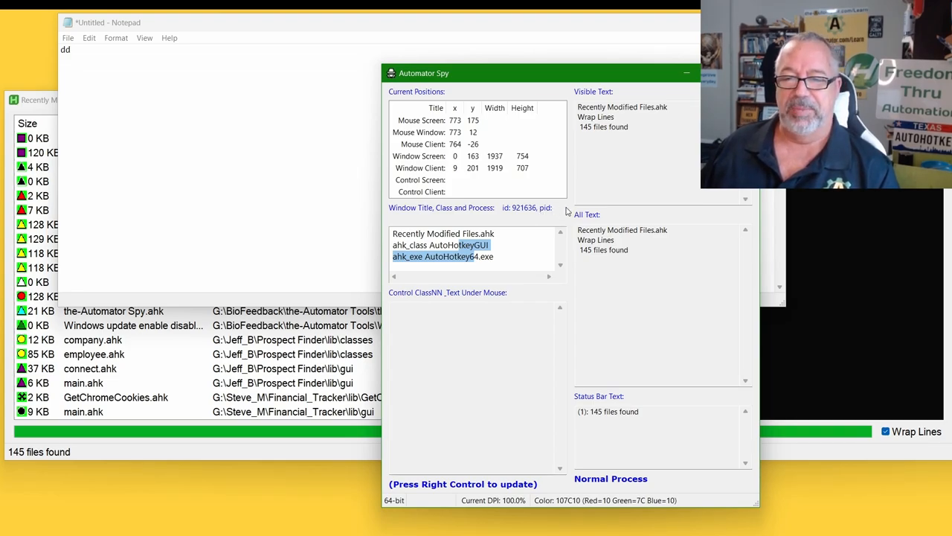
{"action": "mouse_move", "coordinate": [408, 216]}
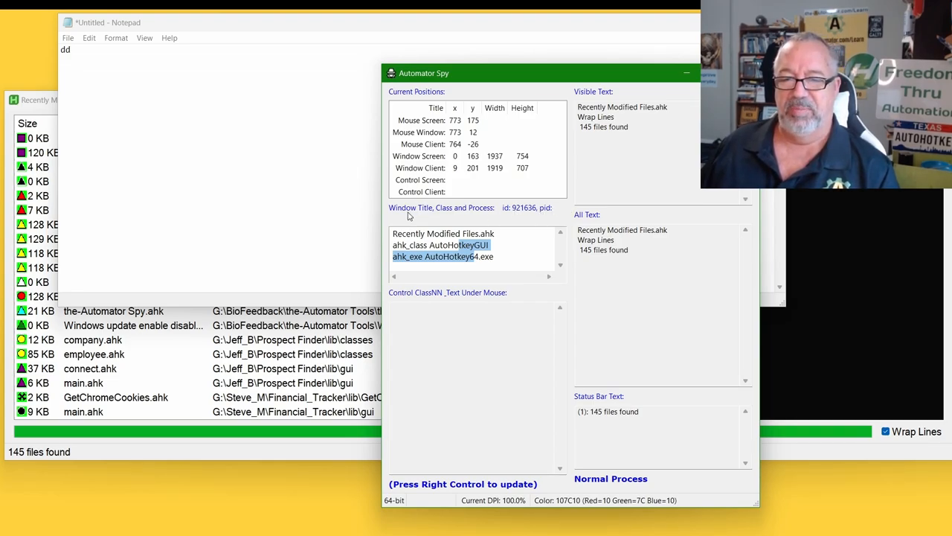
{"action": "mouse_move", "coordinate": [399, 220]}
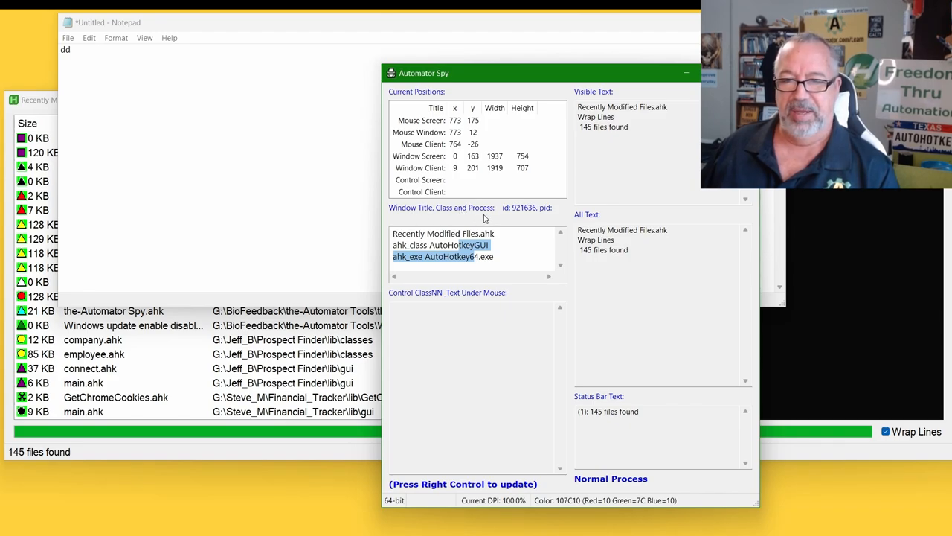
{"action": "mouse_move", "coordinate": [447, 217]}
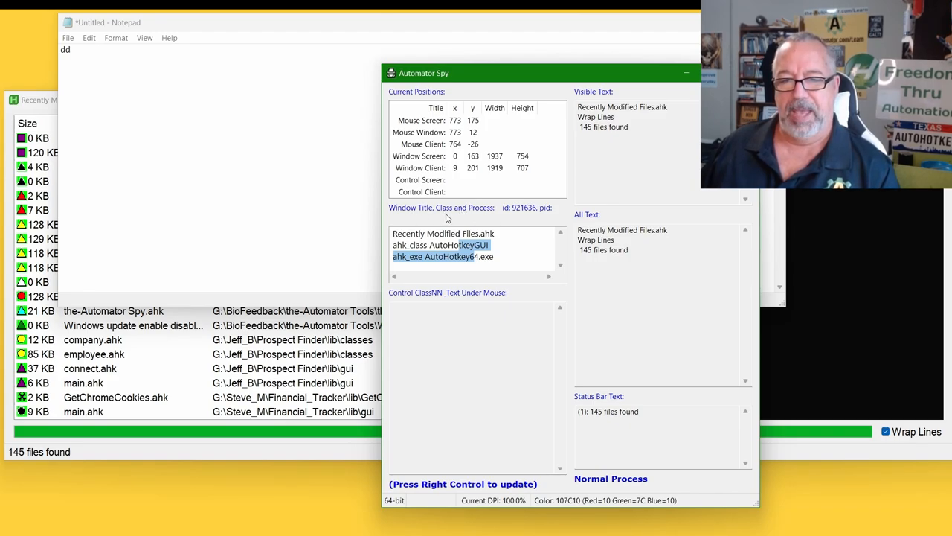
{"action": "mouse_move", "coordinate": [480, 214]}
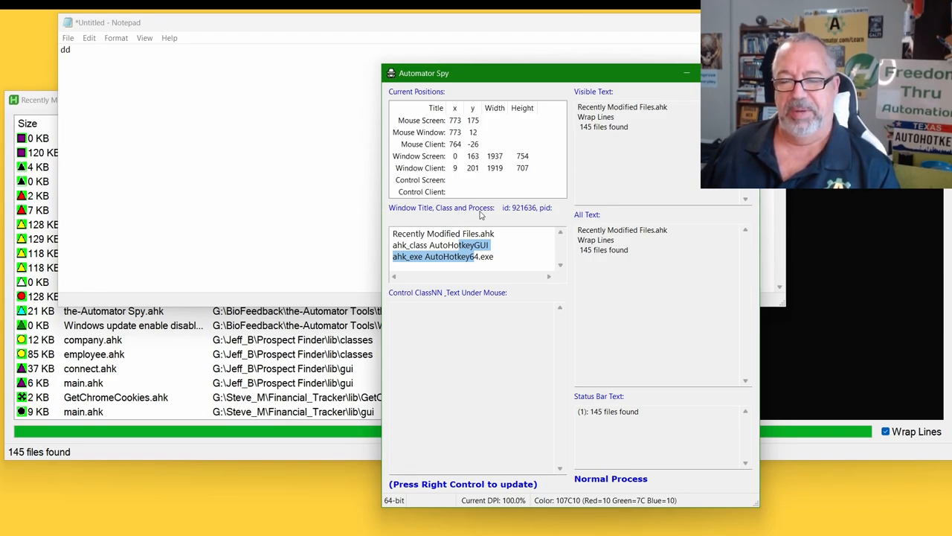
{"action": "mouse_move", "coordinate": [559, 214]}
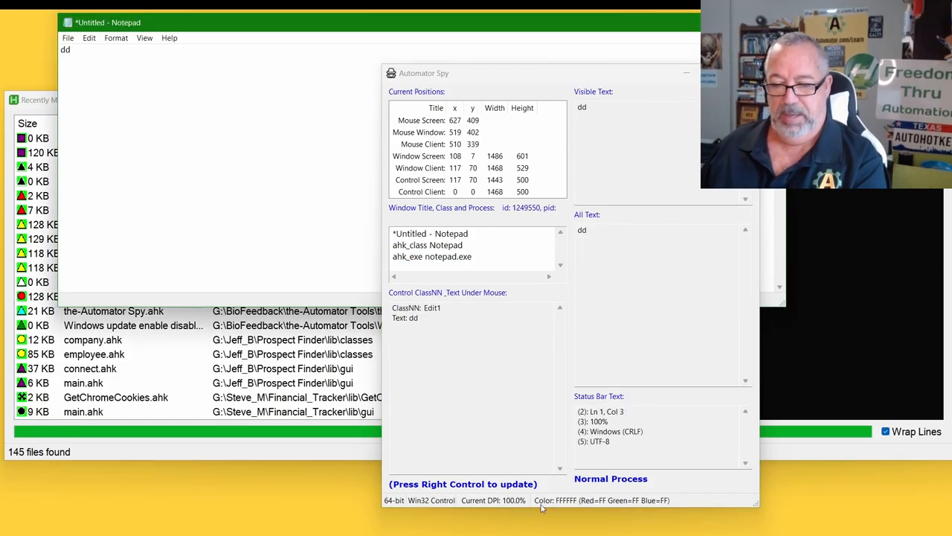
{"action": "mouse_move", "coordinate": [520, 503]}
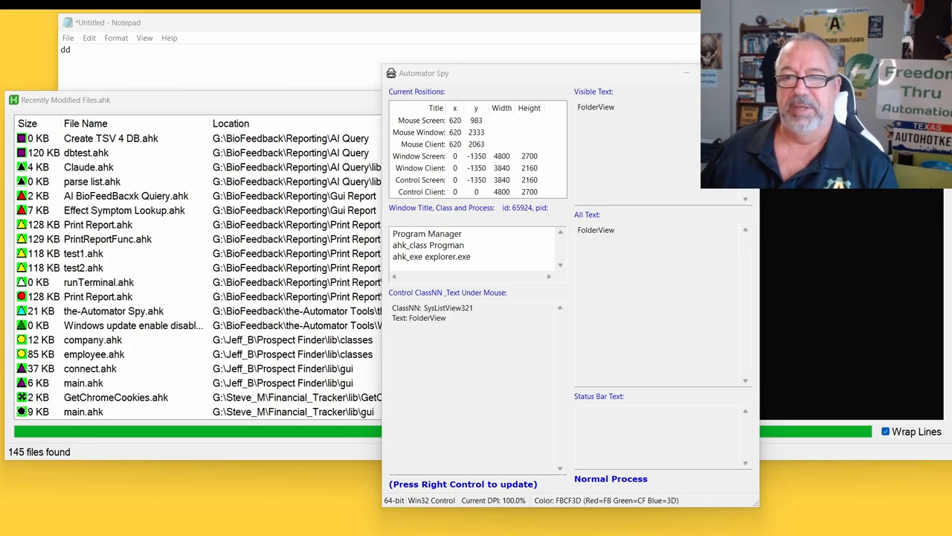
Step: Preview the Windows Update enable/disable script's code and scroll on to the Radiologists scripts
{"action": "left_click", "coordinate": [133, 324]}
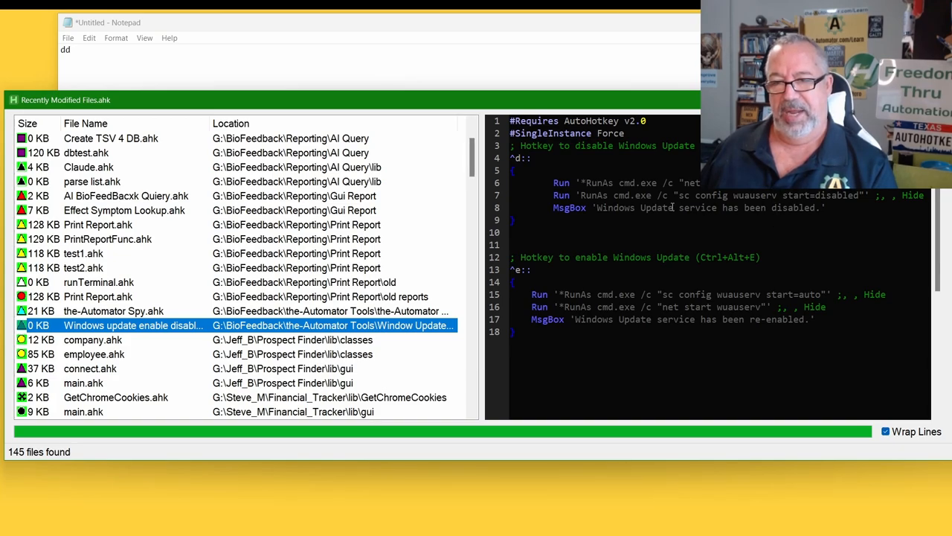
{"action": "mouse_move", "coordinate": [690, 318]}
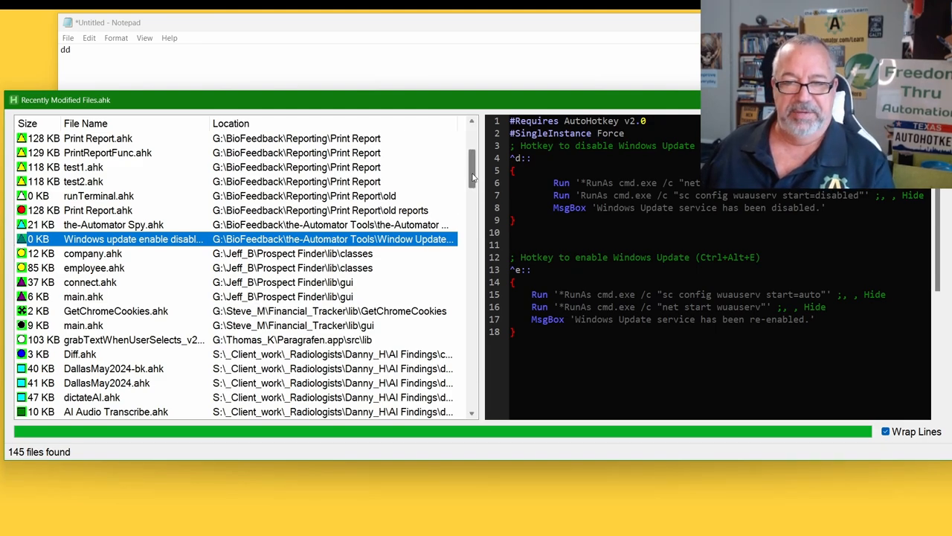
{"action": "scroll", "scroll_direction": "down", "scroll_amount": 3}
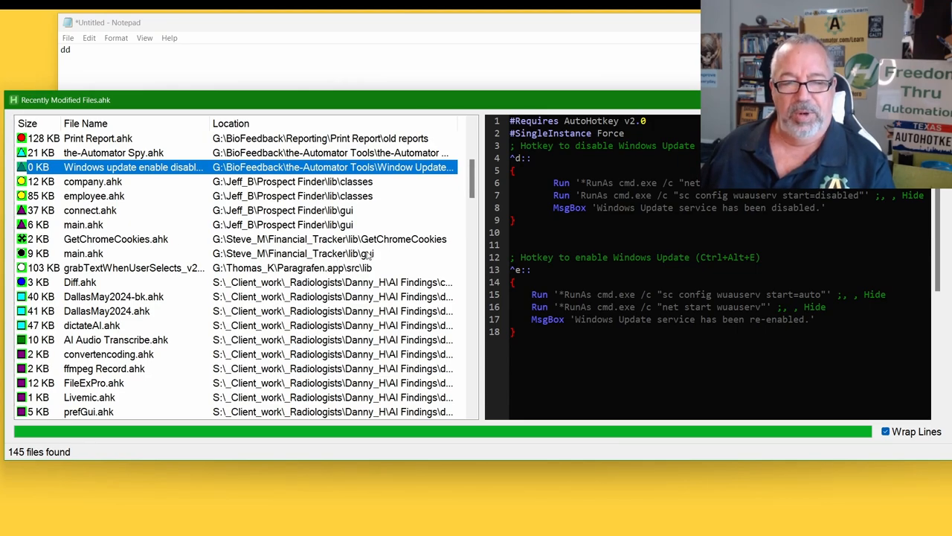
{"action": "mouse_move", "coordinate": [407, 245]}
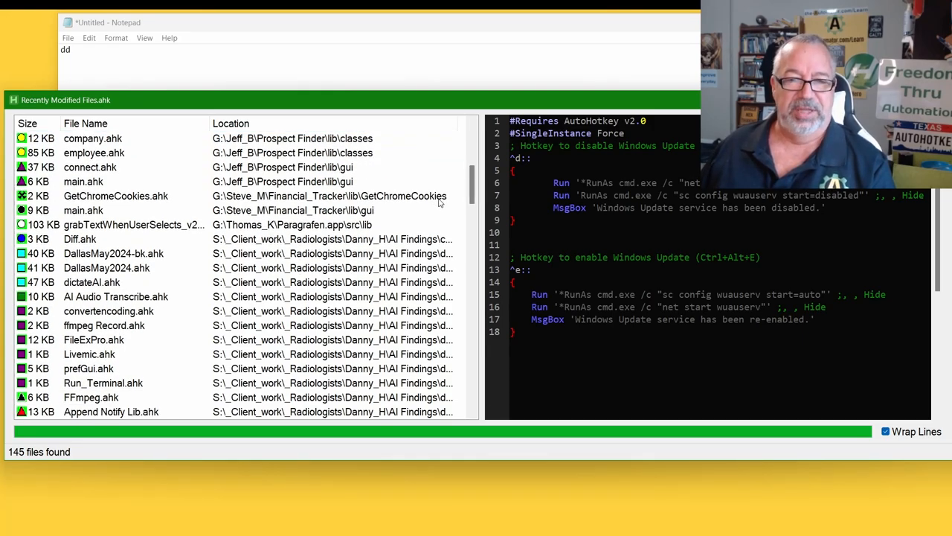
{"action": "mouse_move", "coordinate": [479, 195]}
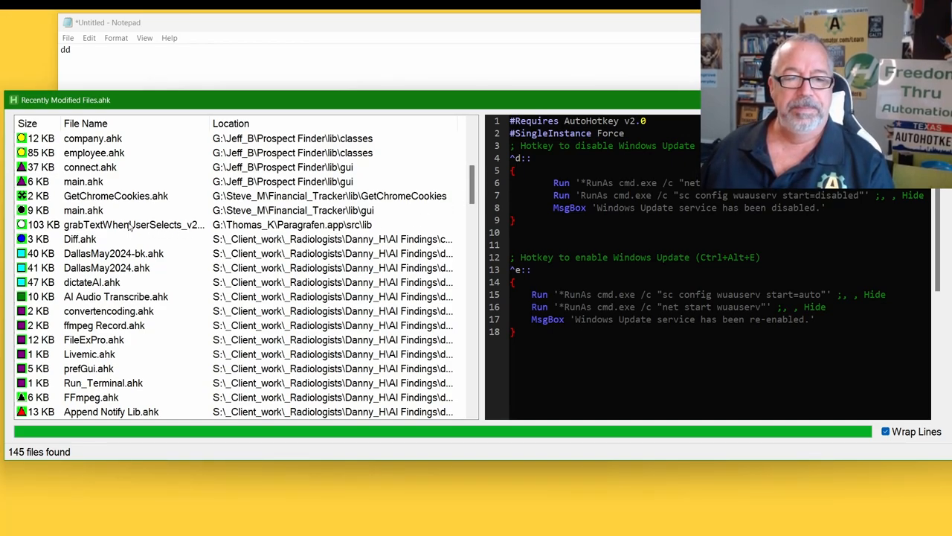
{"action": "mouse_move", "coordinate": [296, 236]}
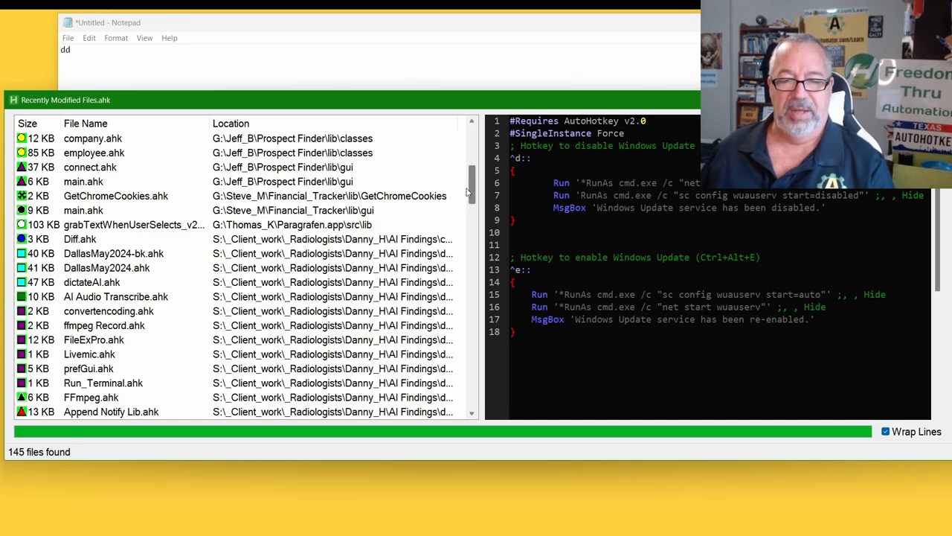
Step: Scroll past the client AI Findings examples to the S:\AI Transcribe Media, Text to Speech and Subtitle scripts
{"action": "scroll", "scroll_direction": "down", "scroll_amount": 3}
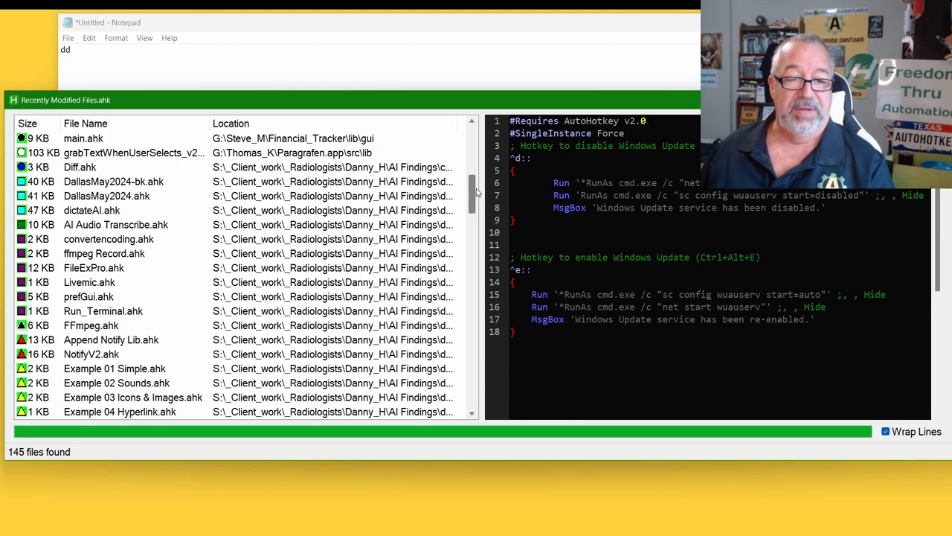
{"action": "scroll", "scroll_direction": "down", "scroll_amount": 3}
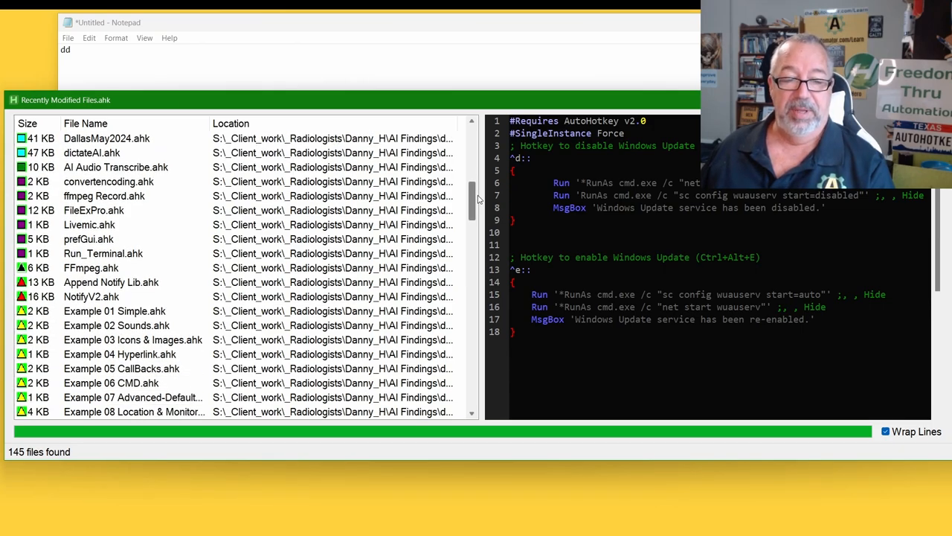
{"action": "scroll", "scroll_direction": "down", "scroll_amount": 3}
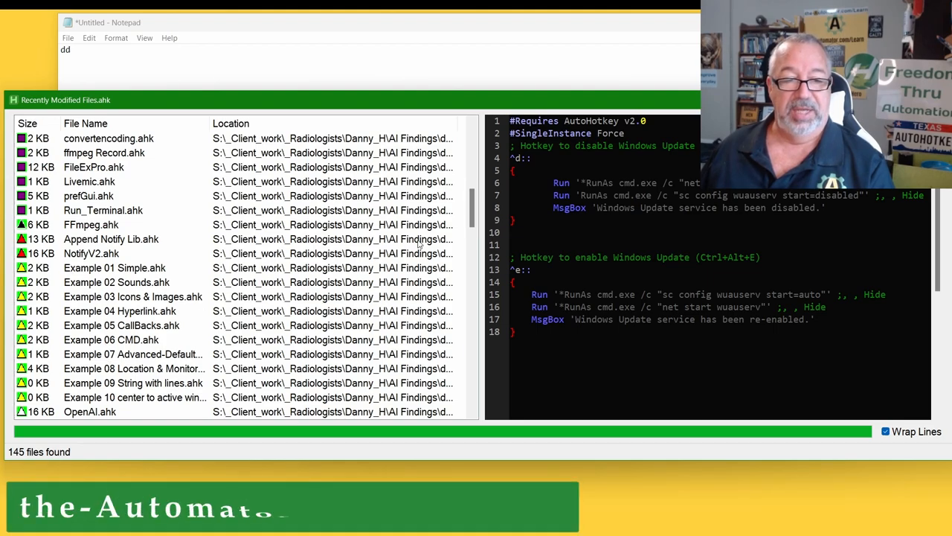
{"action": "scroll", "scroll_direction": "down", "scroll_amount": 3}
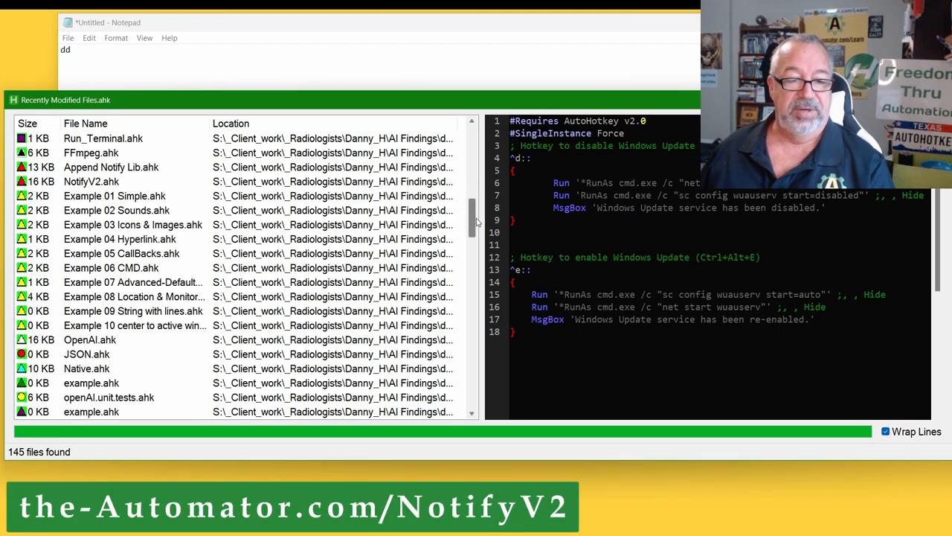
{"action": "scroll", "scroll_direction": "down", "scroll_amount": 3}
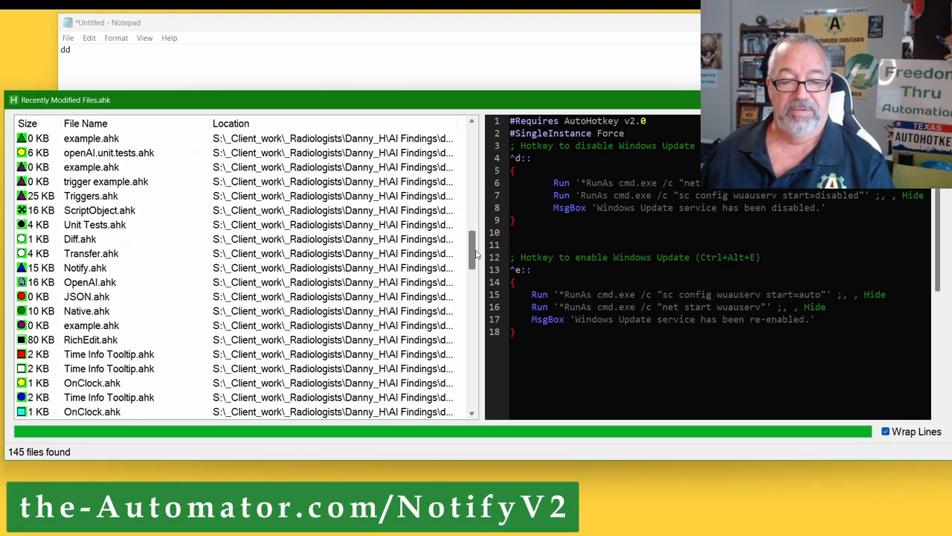
{"action": "scroll", "scroll_direction": "down", "scroll_amount": 3}
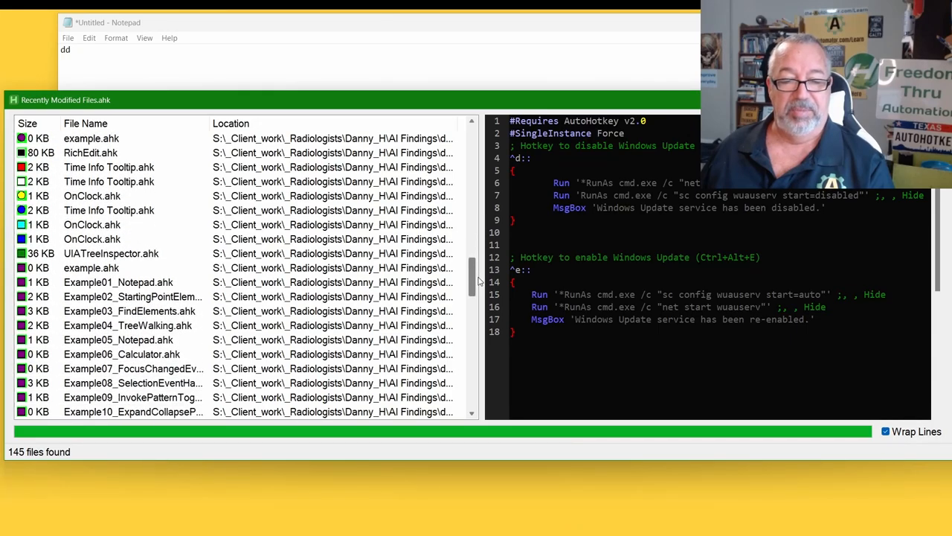
{"action": "scroll", "scroll_direction": "down", "scroll_amount": 3}
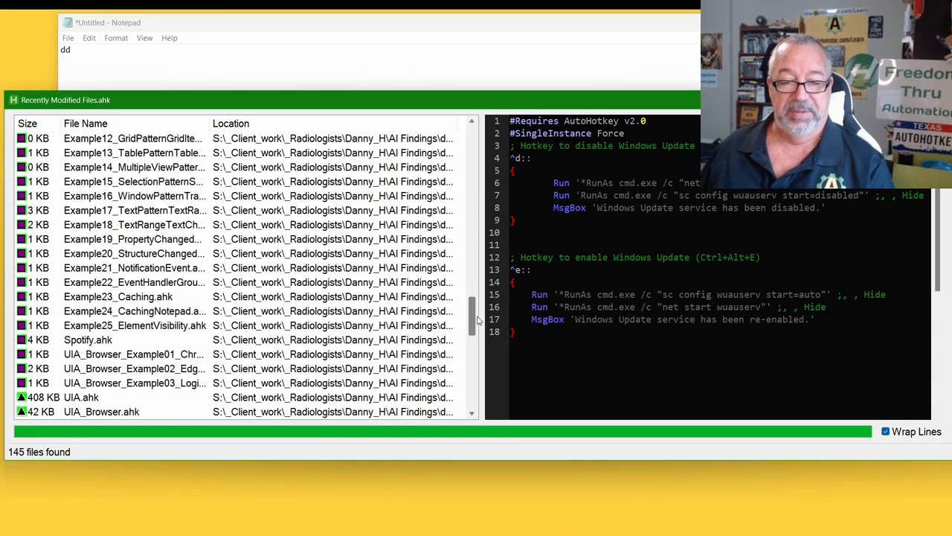
{"action": "scroll", "scroll_direction": "down", "scroll_amount": 3}
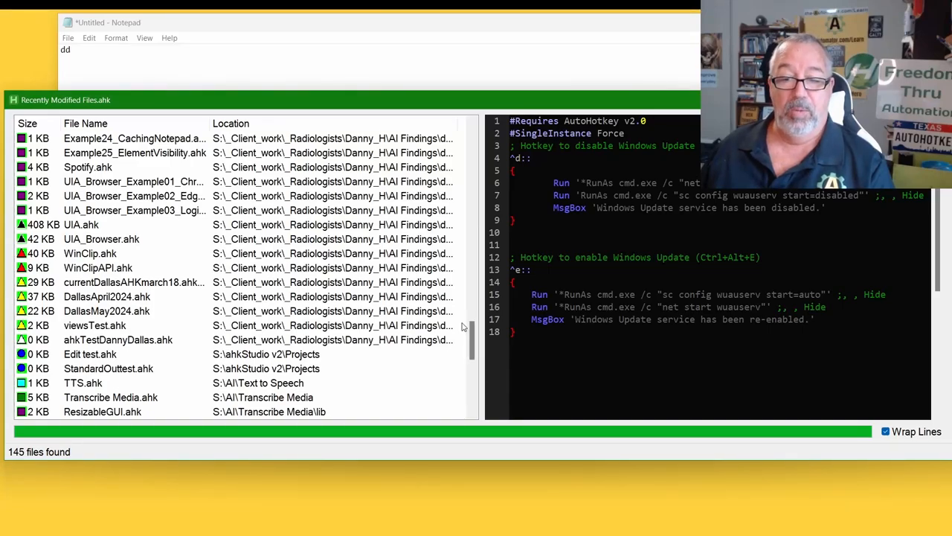
{"action": "scroll", "scroll_direction": "down", "scroll_amount": 3}
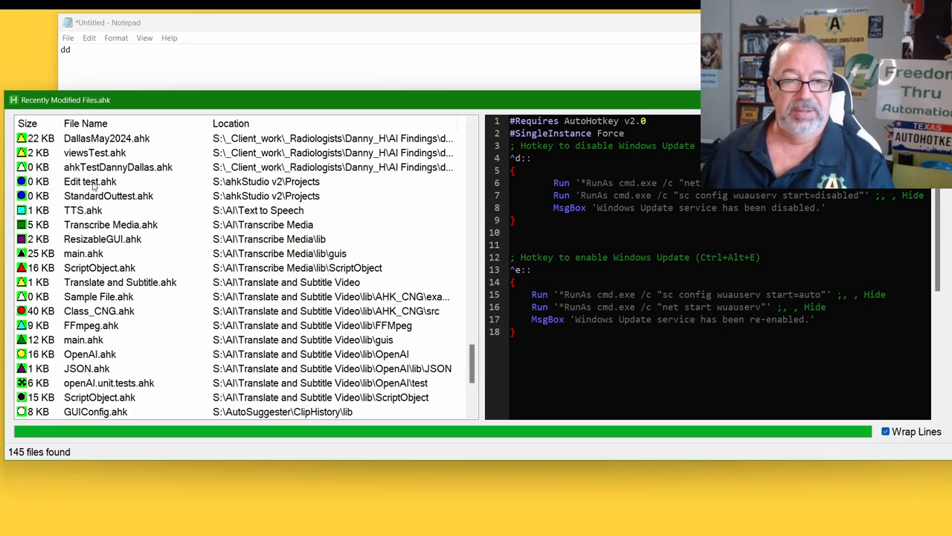
{"action": "mouse_move", "coordinate": [119, 202]}
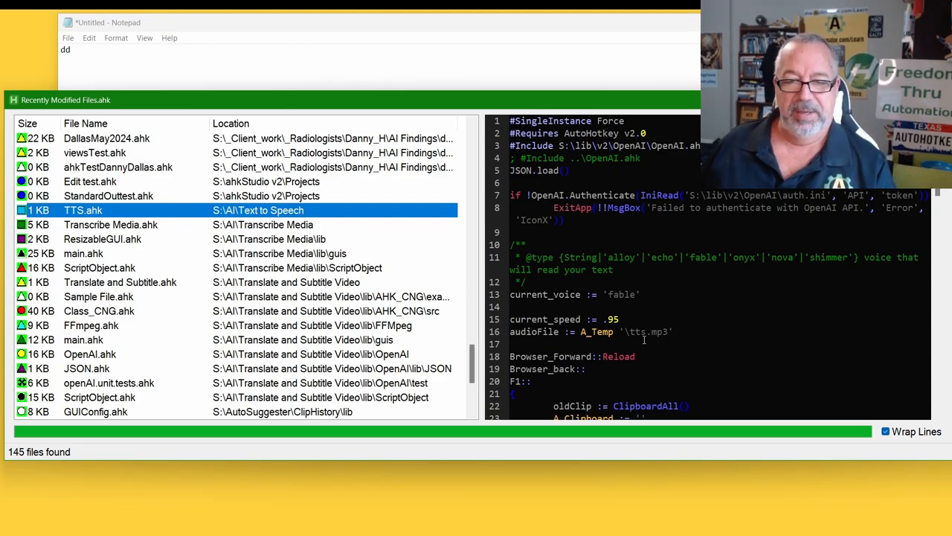
{"action": "mouse_move", "coordinate": [638, 332]}
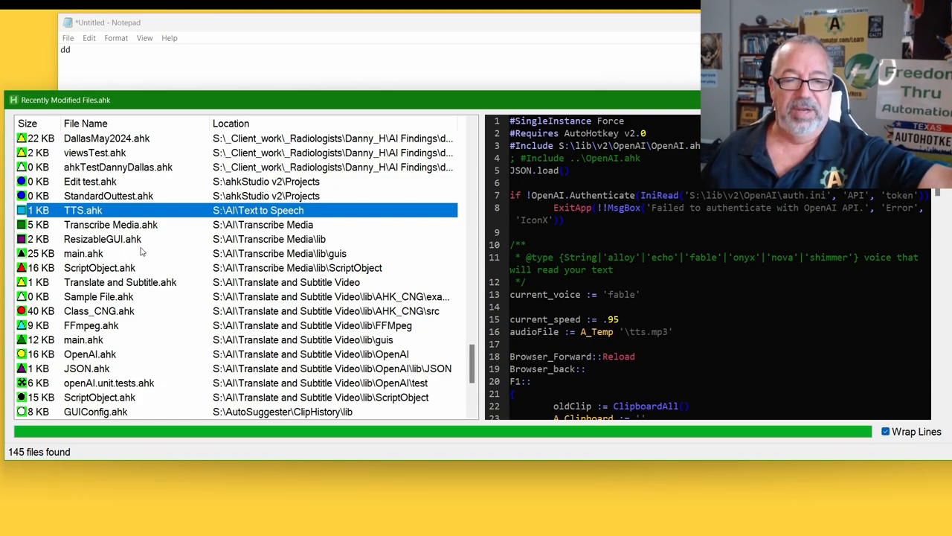
{"action": "mouse_move", "coordinate": [205, 296]}
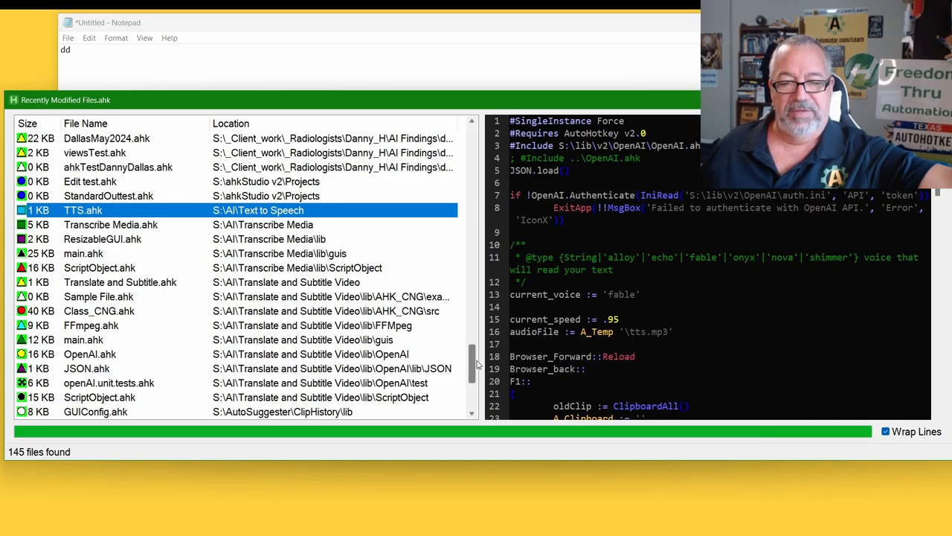
Step: Scroll the list slightly below the TTS.ahk preview to reveal ClipShare and Video Reducer scripts
{"action": "scroll", "scroll_direction": "down", "scroll_amount": 3}
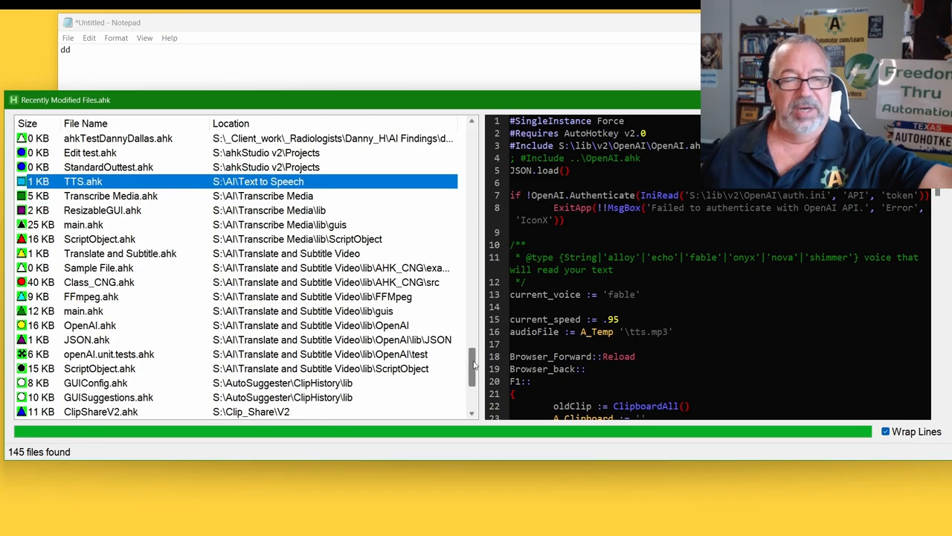
{"action": "scroll", "scroll_direction": "down", "scroll_amount": 3}
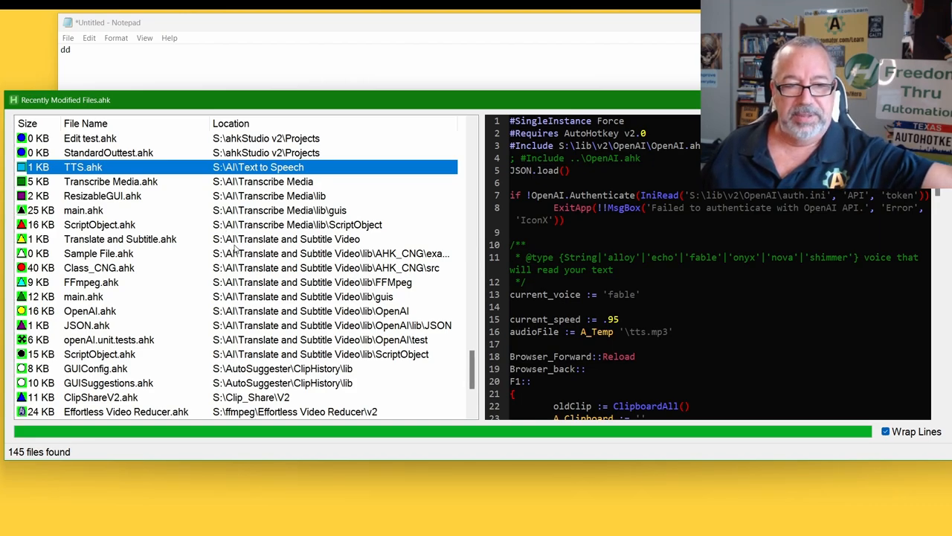
Step: Preview Sample File.ahk, the Class_CNG SHA256 hashing and AES encryption script
{"action": "left_click", "coordinate": [98, 253]}
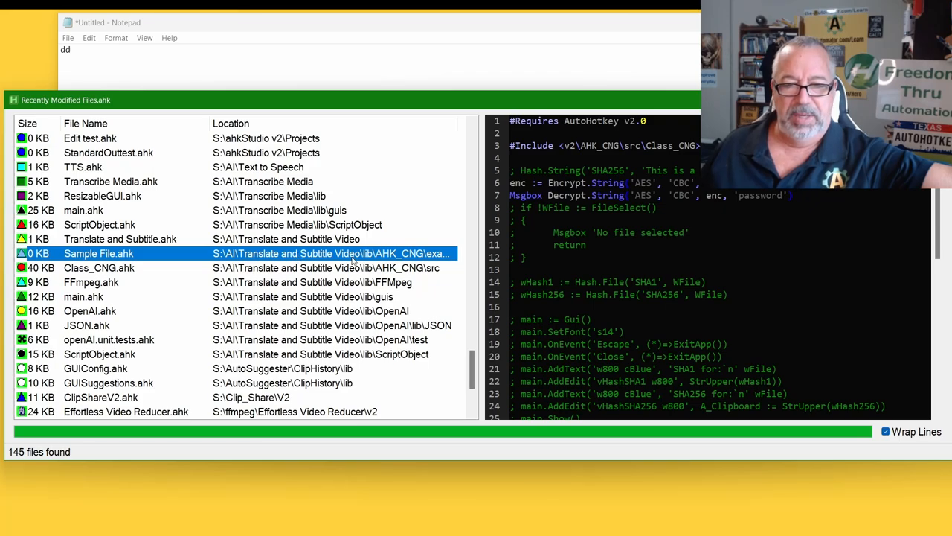
{"action": "mouse_move", "coordinate": [149, 278]}
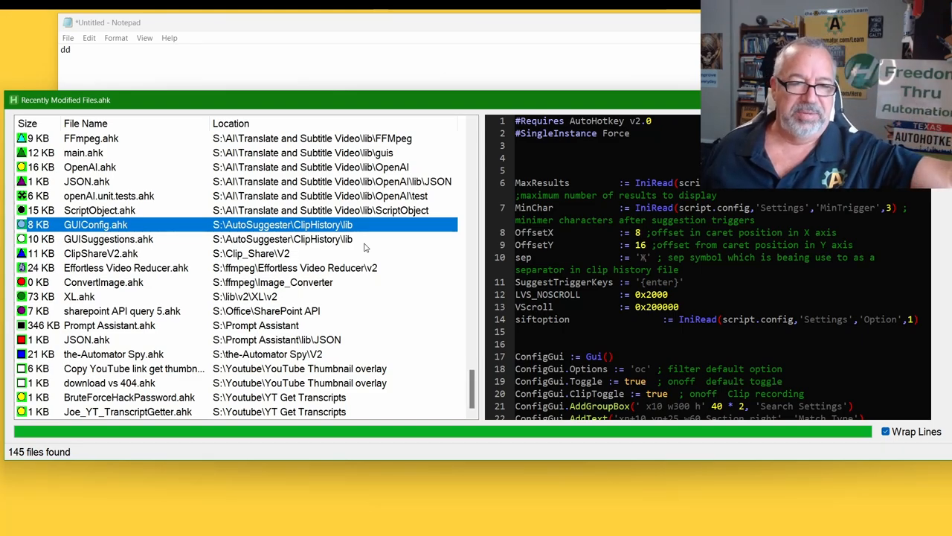
Step: Preview Effortless Video Reducer.ahk's header with version, dates and CC BY license
{"action": "left_click", "coordinate": [102, 253]}
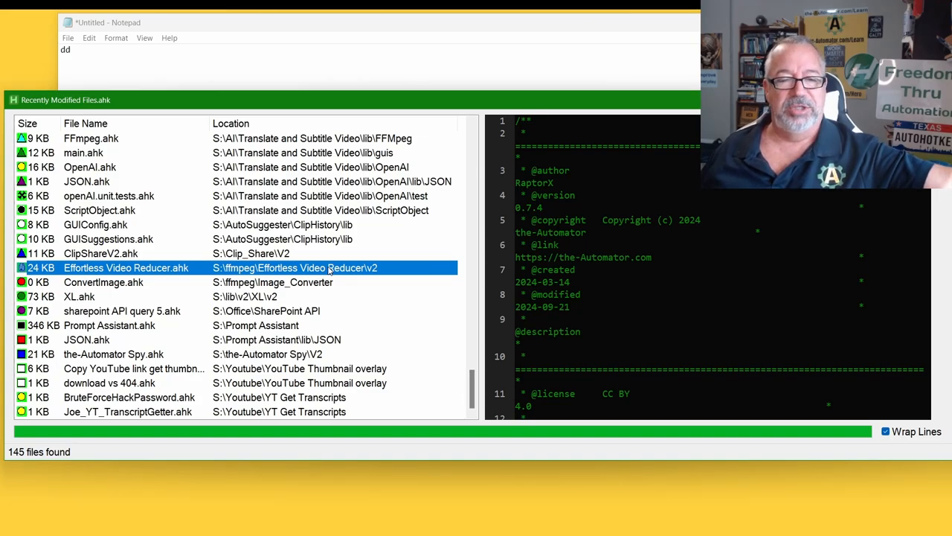
{"action": "mouse_move", "coordinate": [321, 289]}
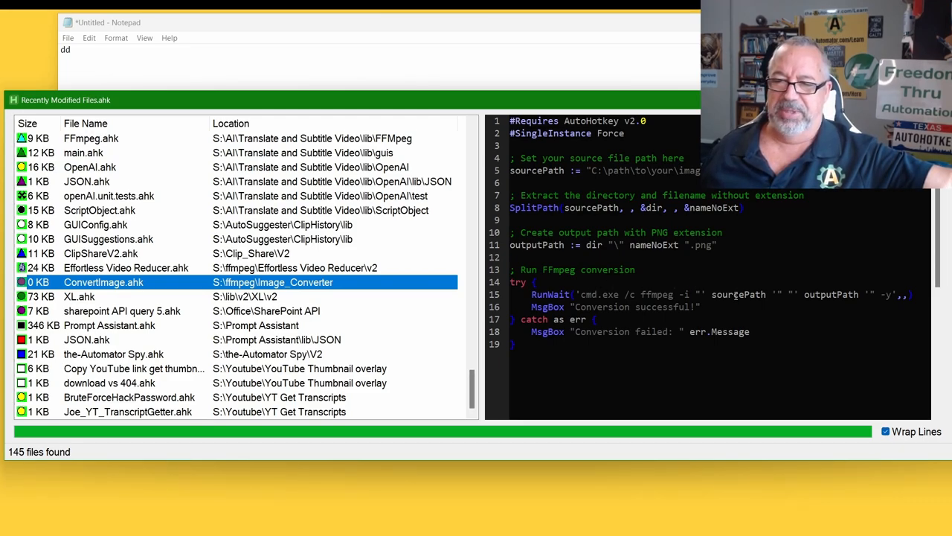
{"action": "mouse_move", "coordinate": [736, 258]}
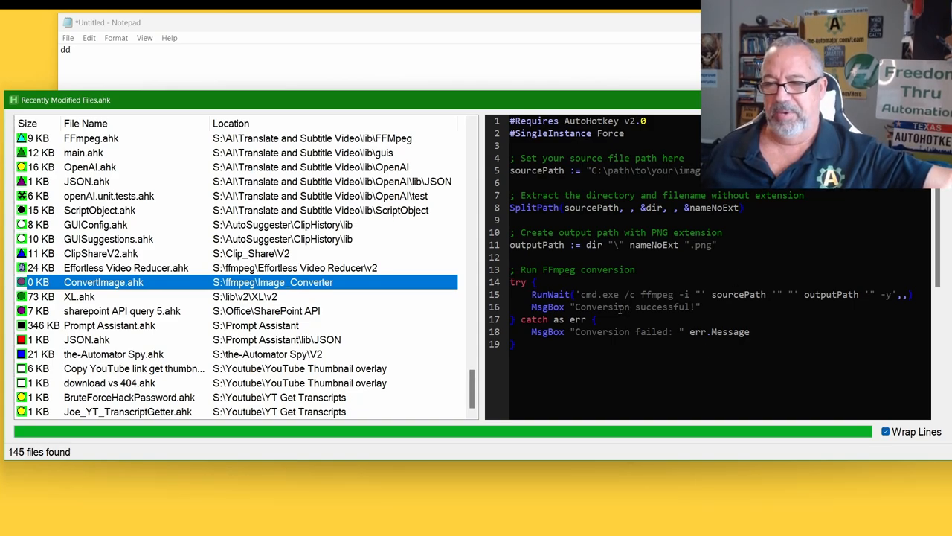
{"action": "mouse_move", "coordinate": [394, 298]}
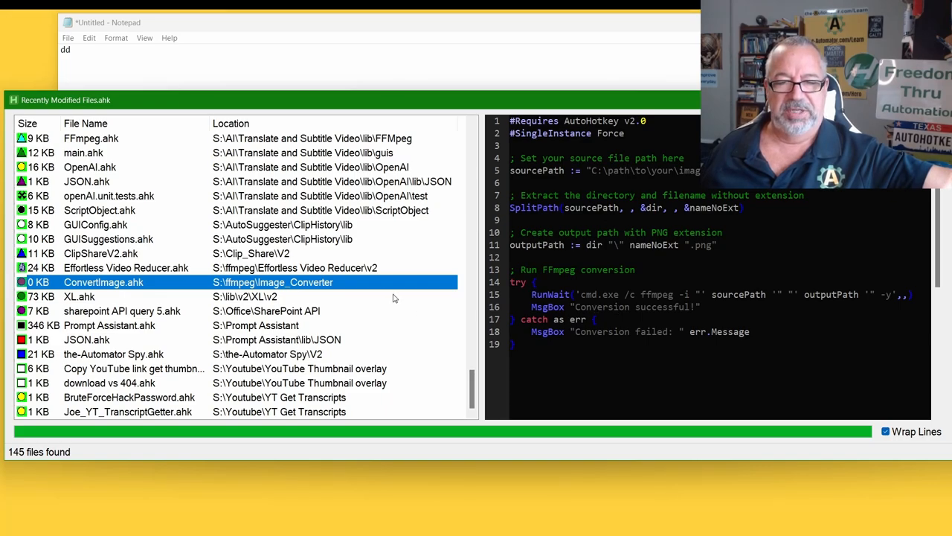
{"action": "mouse_move", "coordinate": [420, 303]}
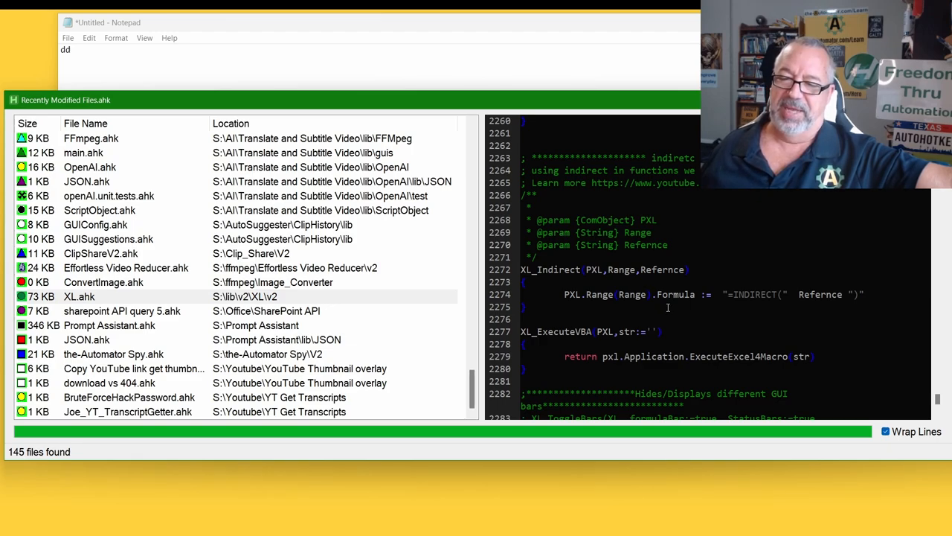
{"action": "mouse_move", "coordinate": [591, 324]}
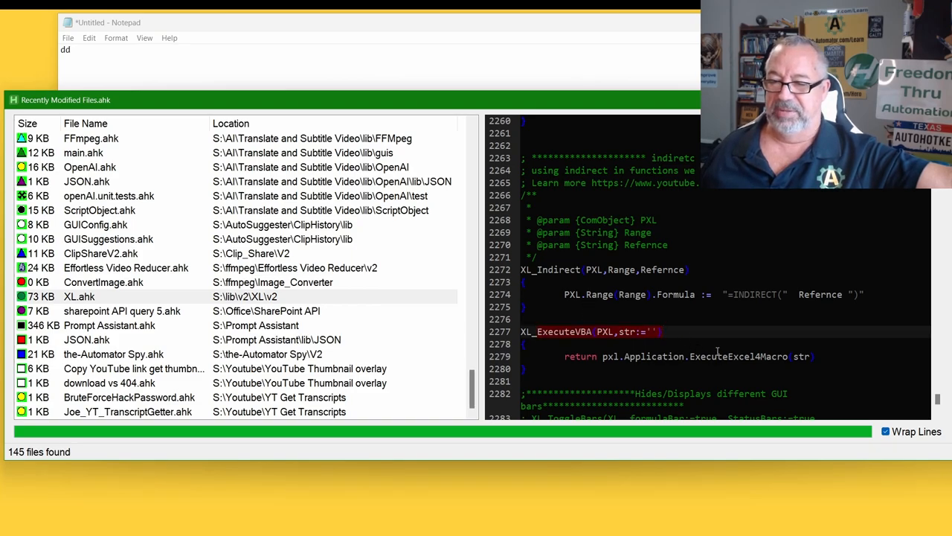
Step: Scroll the XL.ahk preview down to its Excel helper functions and XL_Resize
{"action": "scroll", "scroll_direction": "down", "scroll_amount": 3}
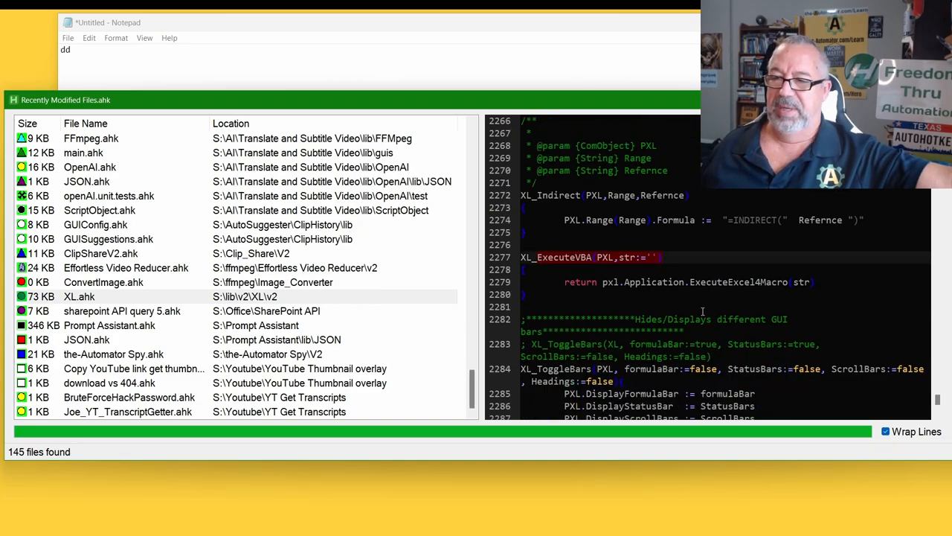
{"action": "scroll", "scroll_direction": "down", "scroll_amount": 3}
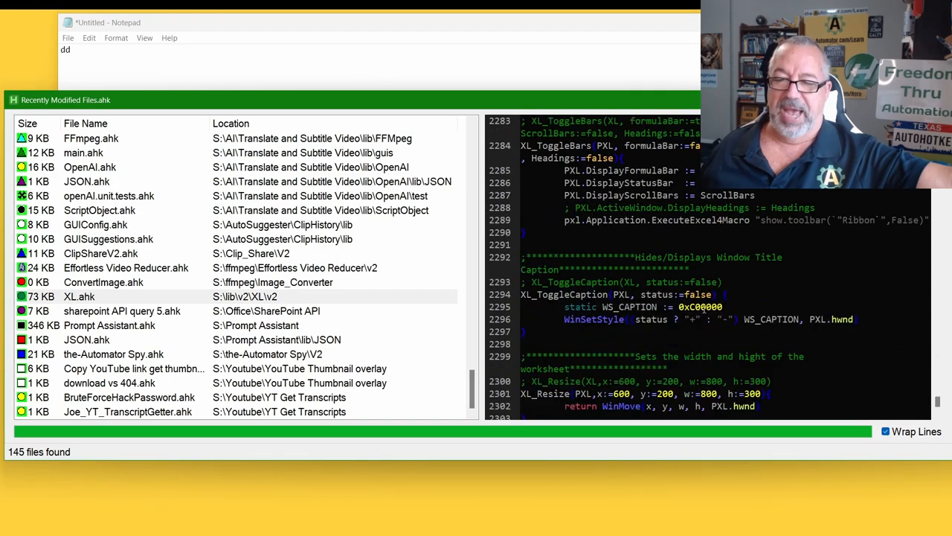
{"action": "scroll", "scroll_direction": "down", "scroll_amount": 3}
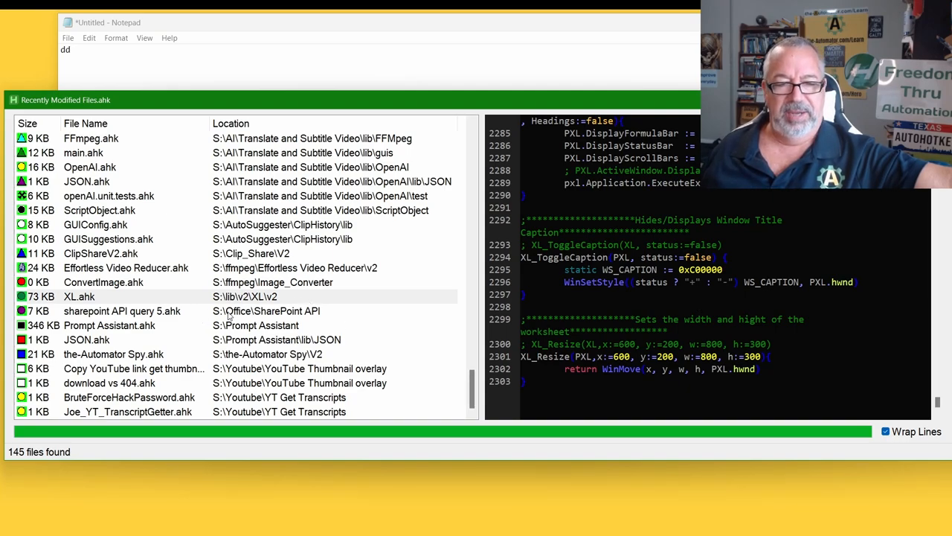
{"action": "mouse_move", "coordinate": [124, 314]}
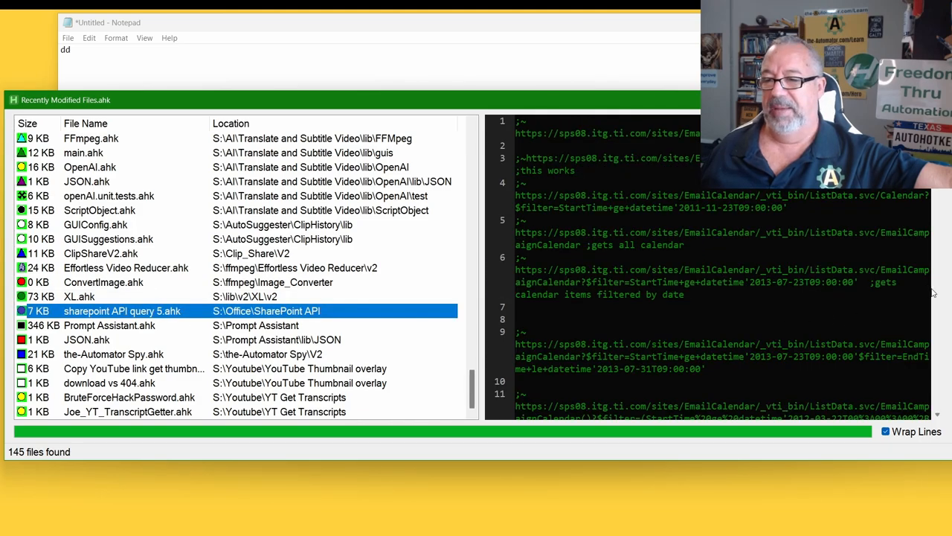
Step: Scroll the sharepoint API query 5.ahk preview down to its final EmailCalendar ListData URLs
{"action": "scroll", "scroll_direction": "down", "scroll_amount": 3}
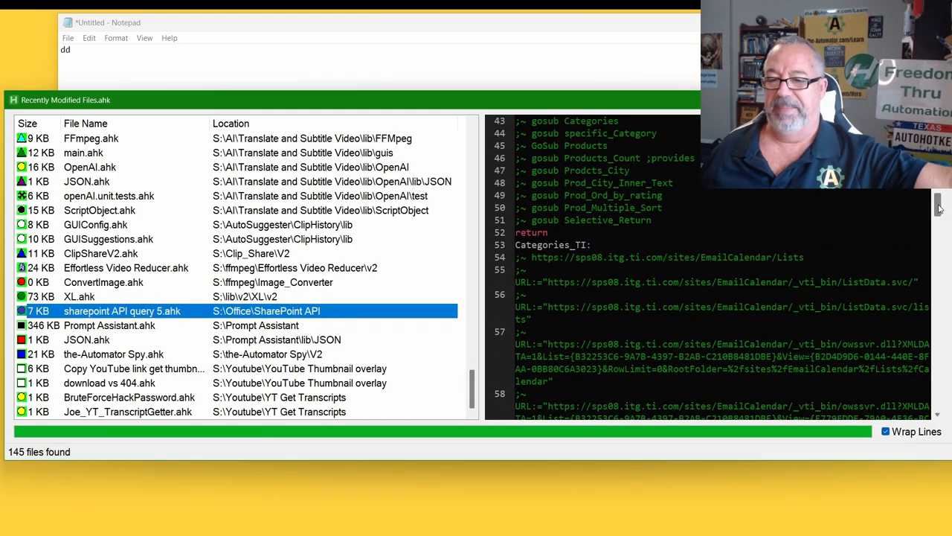
{"action": "scroll", "scroll_direction": "down", "scroll_amount": 3}
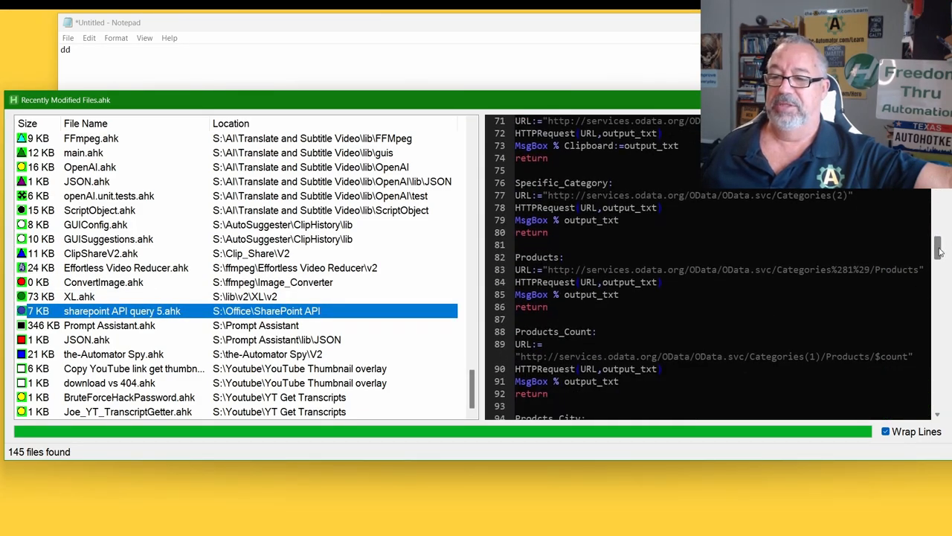
{"action": "scroll", "scroll_direction": "down", "scroll_amount": 3}
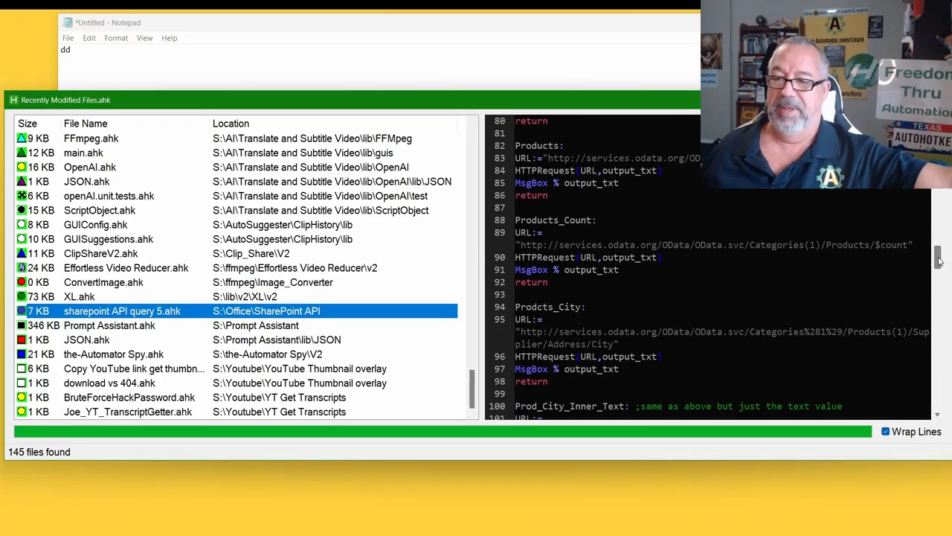
{"action": "scroll", "scroll_direction": "down", "scroll_amount": 3}
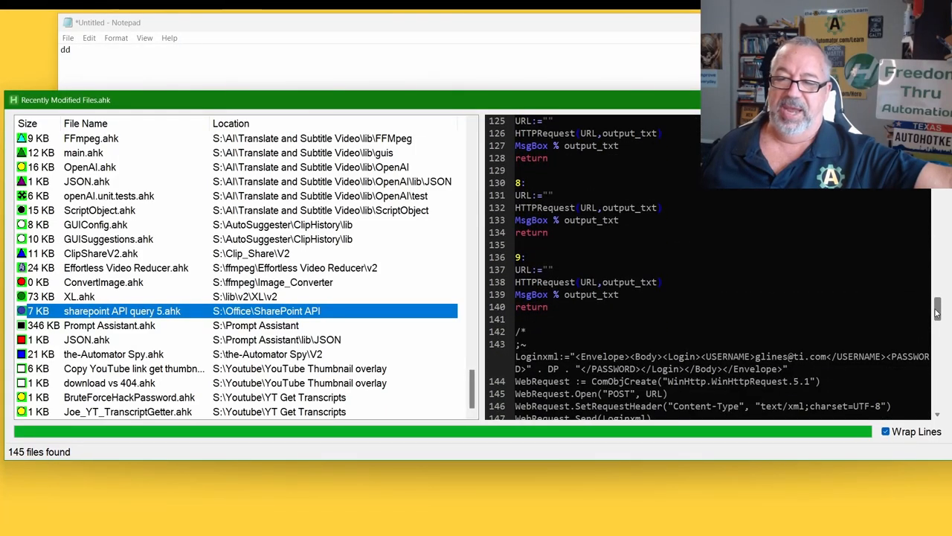
{"action": "scroll", "scroll_direction": "down", "scroll_amount": 3}
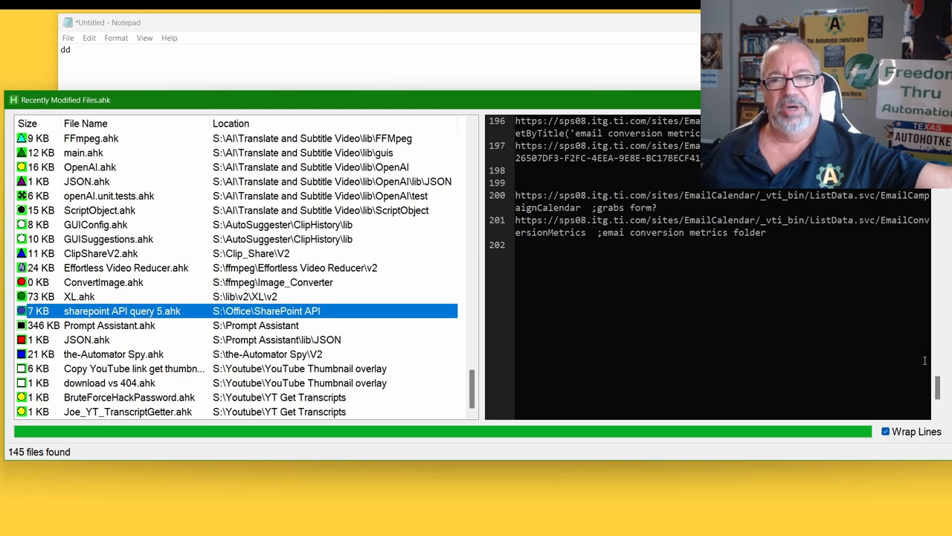
{"action": "mouse_move", "coordinate": [918, 354]}
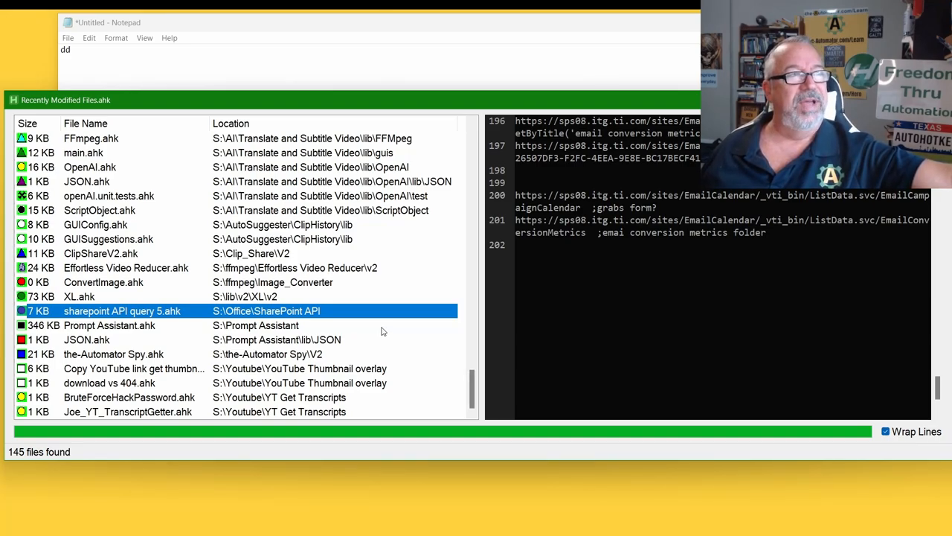
{"action": "mouse_move", "coordinate": [369, 349]}
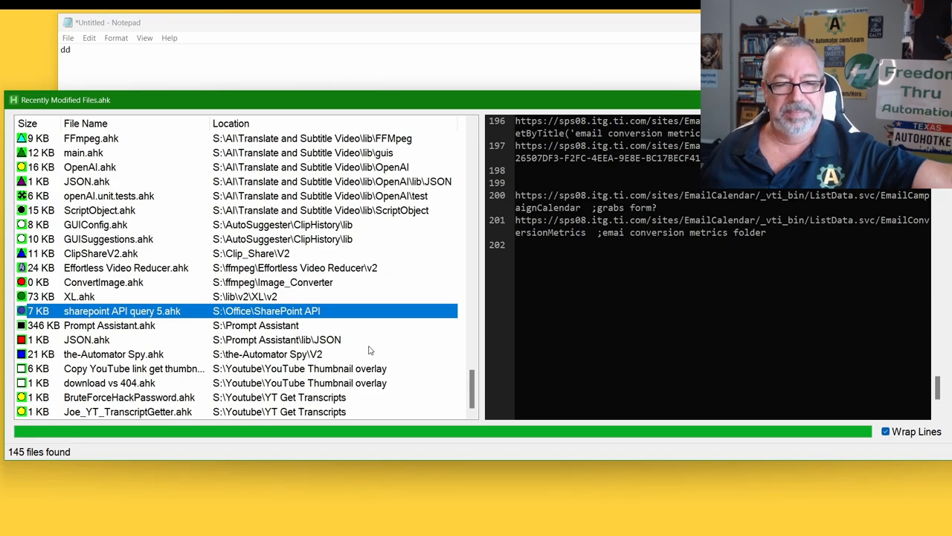
Step: Preview the 'Copy YouTube link get thumbnail' script, then BruteForceHackPassword.ahk
{"action": "left_click", "coordinate": [134, 369]}
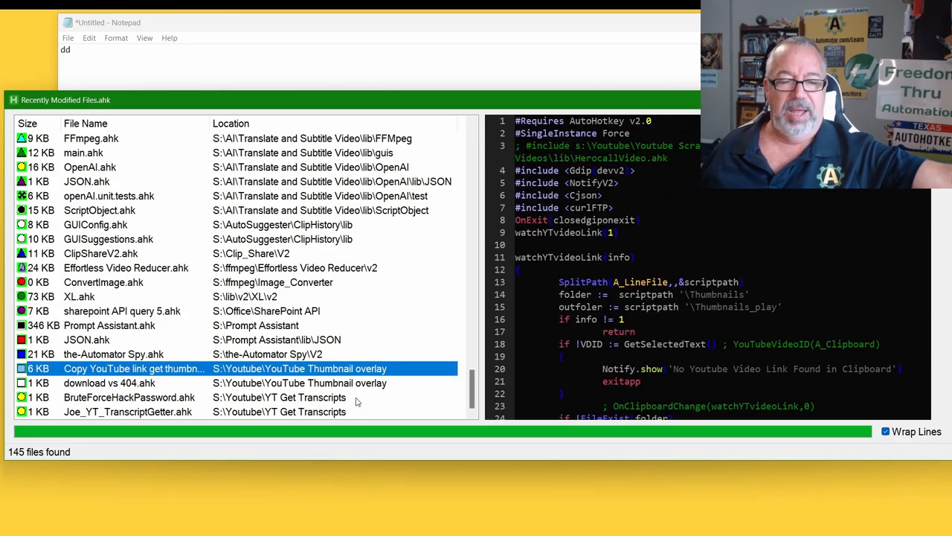
{"action": "mouse_move", "coordinate": [366, 402]}
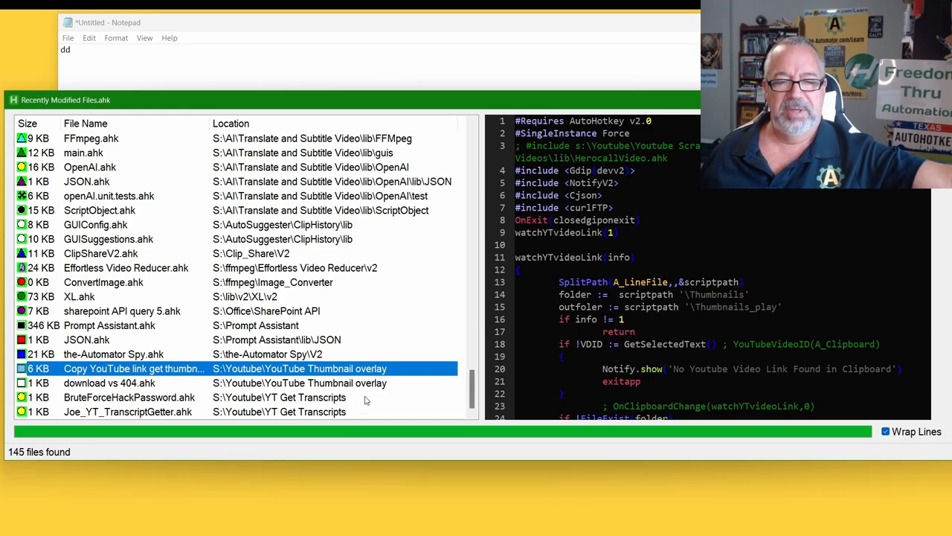
{"action": "mouse_move", "coordinate": [357, 384]}
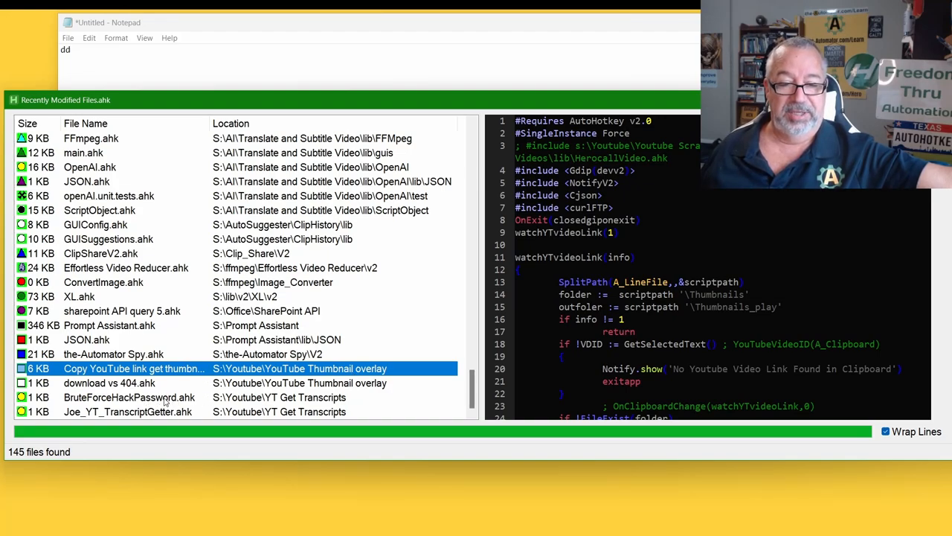
{"action": "left_click", "coordinate": [128, 397]}
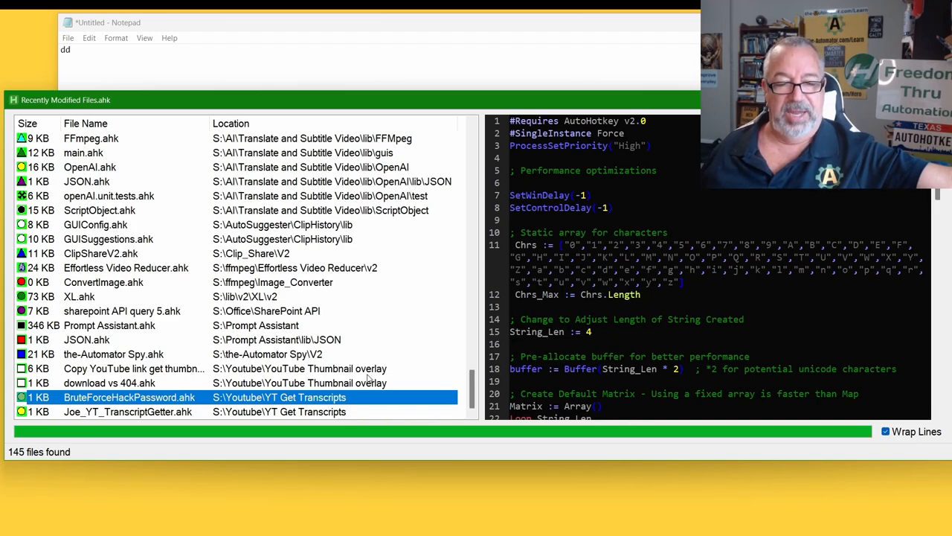
Step: Preview download vs 404.ahk, the YouTube thumbnail URL test-and-download script
{"action": "left_click", "coordinate": [110, 384]}
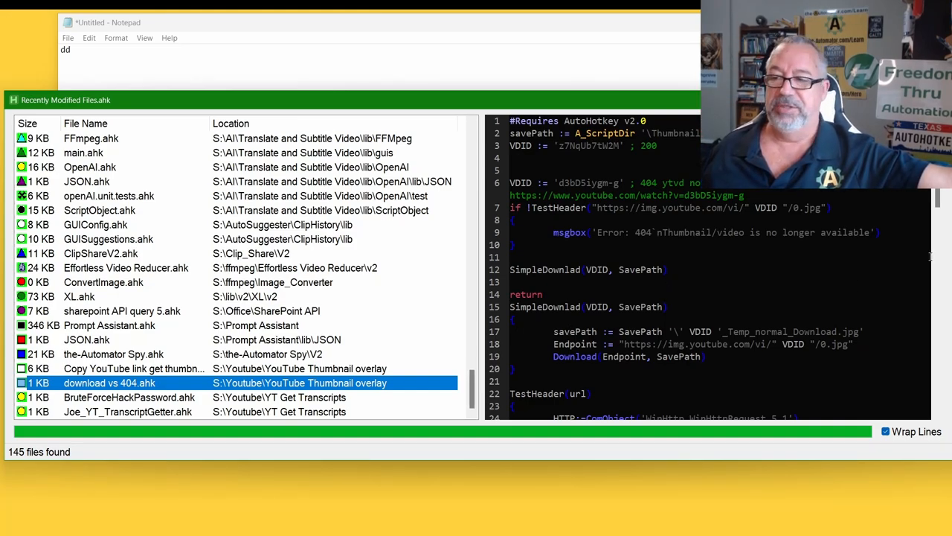
Step: Read download vs 404.ahk down to httpDownload, then preview Joe_YT_TranscriptGetter.ahk
{"action": "scroll", "scroll_direction": "down", "scroll_amount": 3}
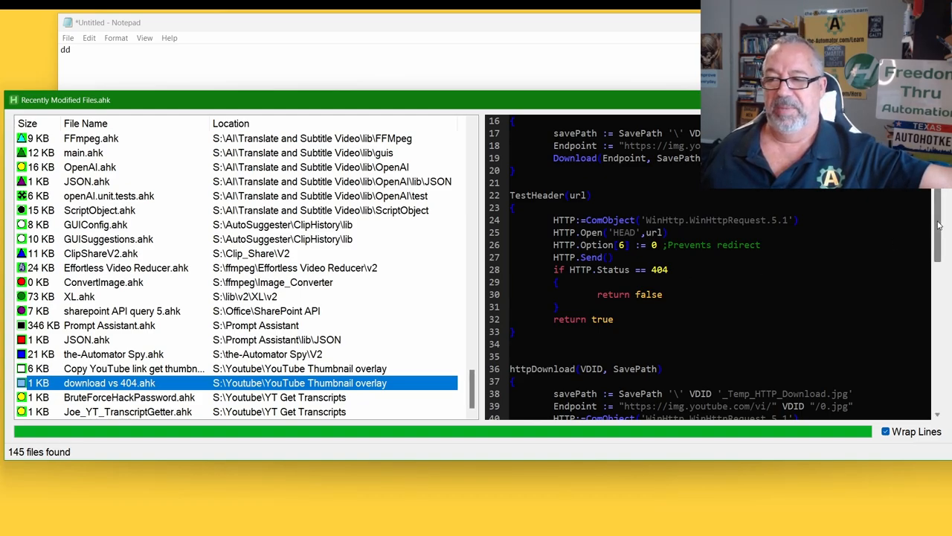
{"action": "scroll", "scroll_direction": "down", "scroll_amount": 3}
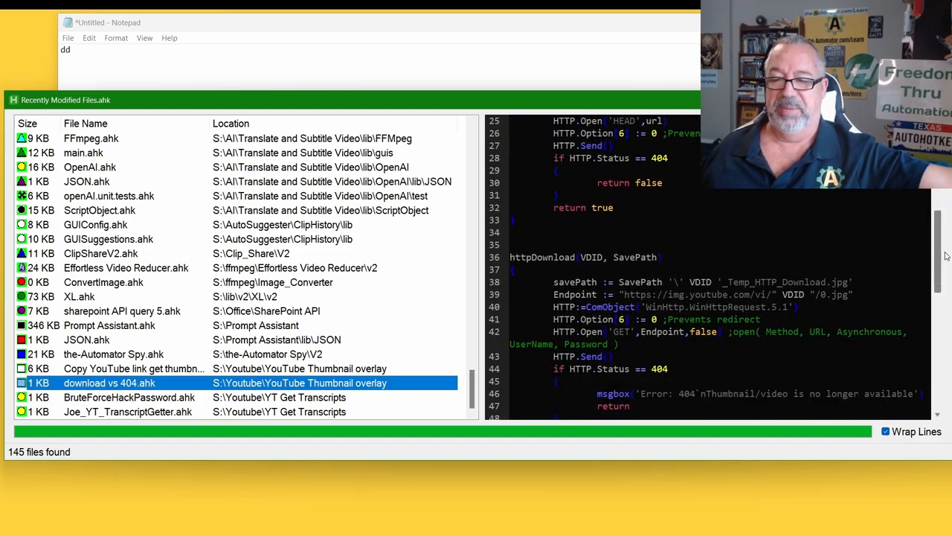
{"action": "scroll", "scroll_direction": "down", "scroll_amount": 3}
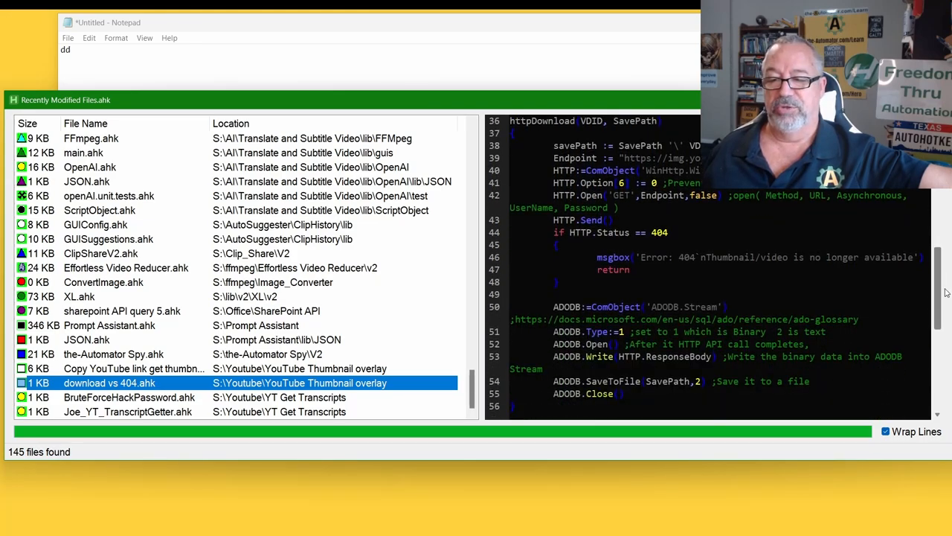
{"action": "scroll", "scroll_direction": "down", "scroll_amount": 3}
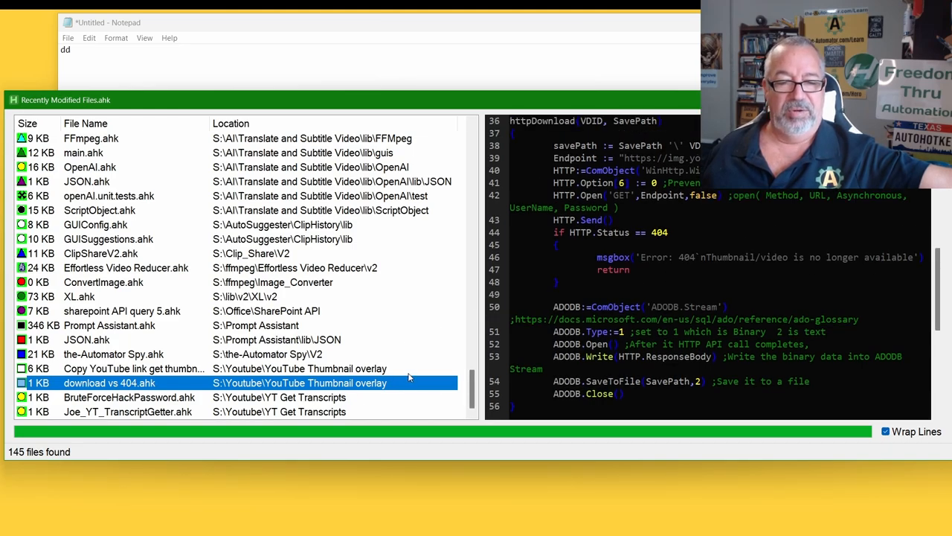
{"action": "left_click", "coordinate": [128, 411]}
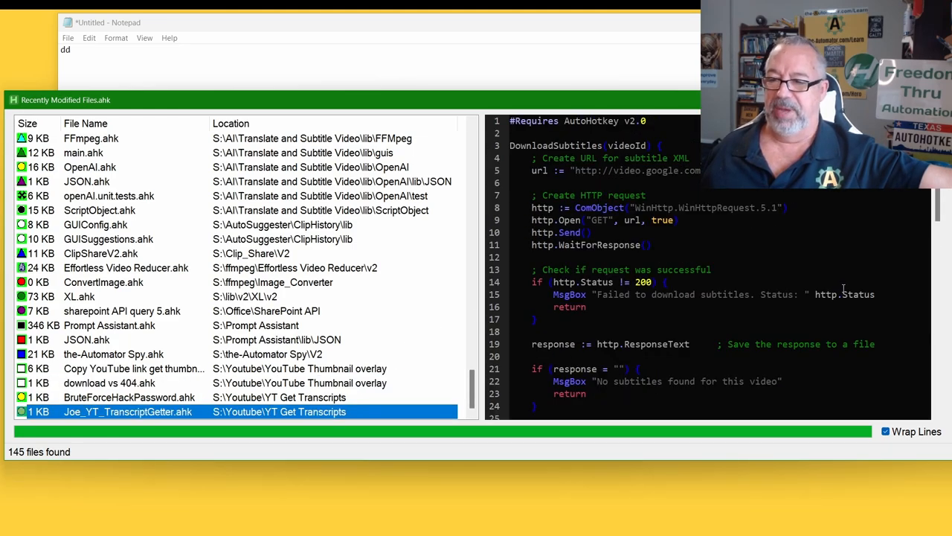